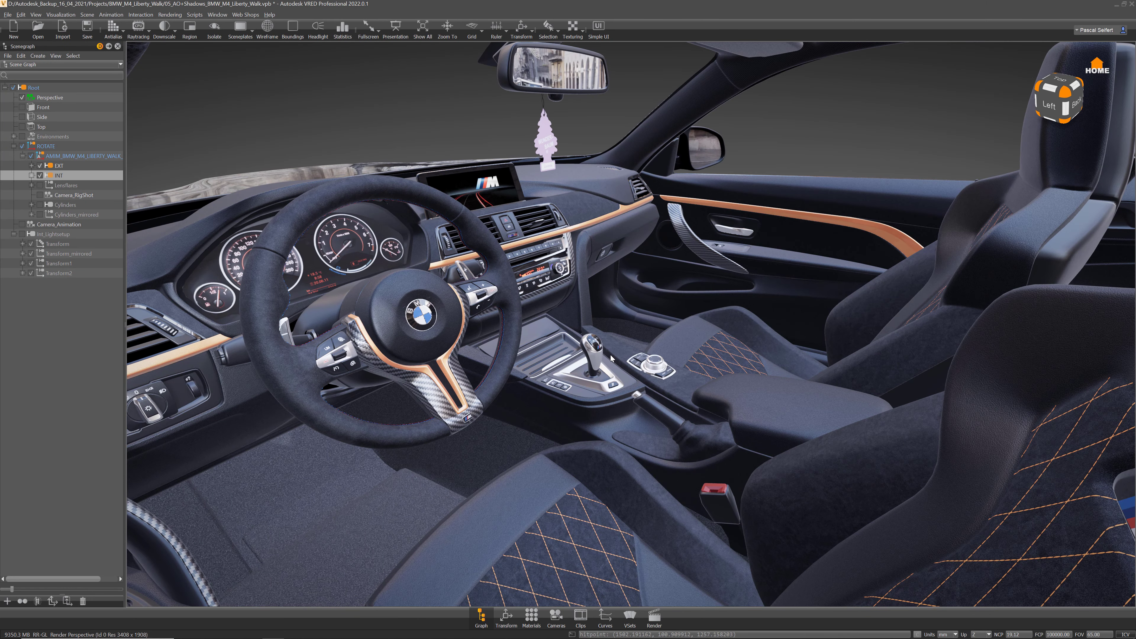
Step: Bring up Bake Light and Shadows from the Scene menu and raise Ambient Occlusion quality to Highest
left_click(87, 14)
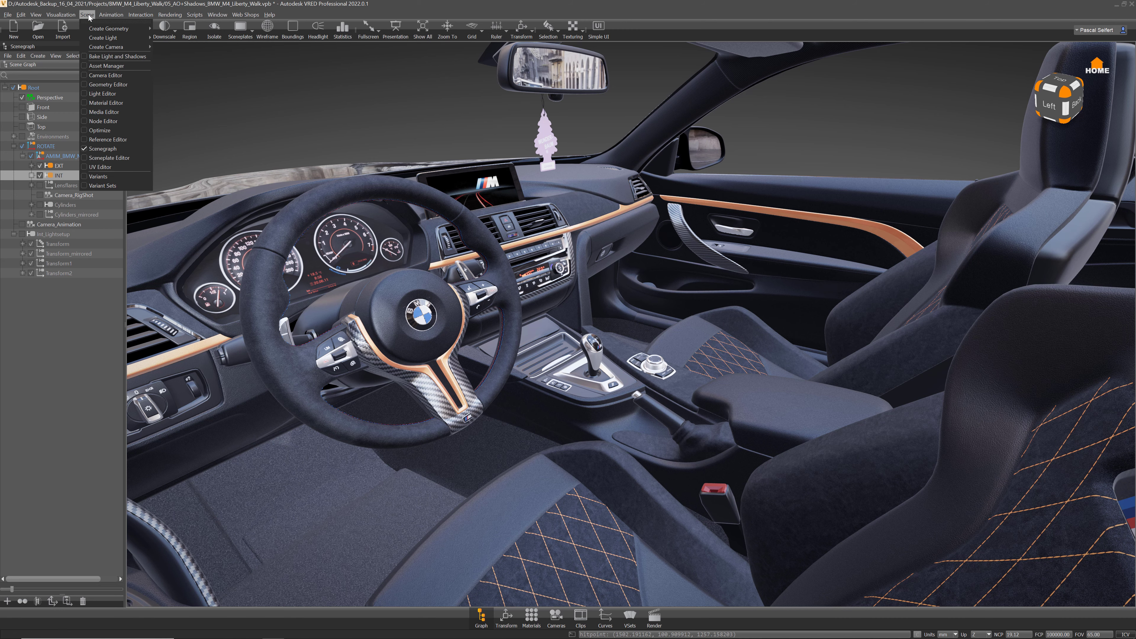
left_click(115, 57)
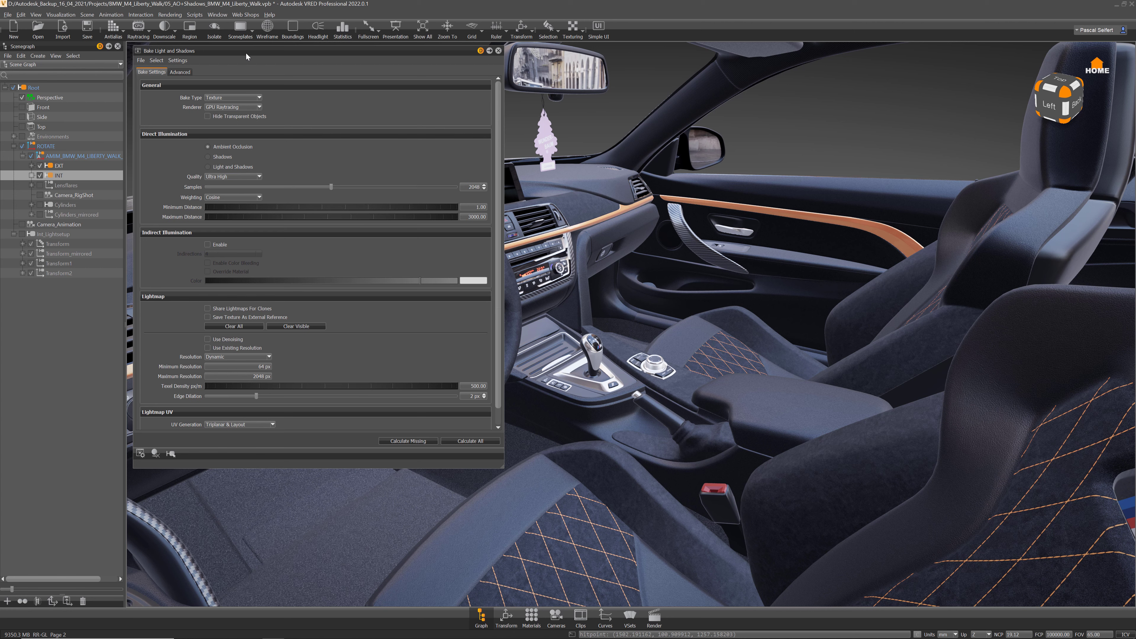
mouse_move(237, 148)
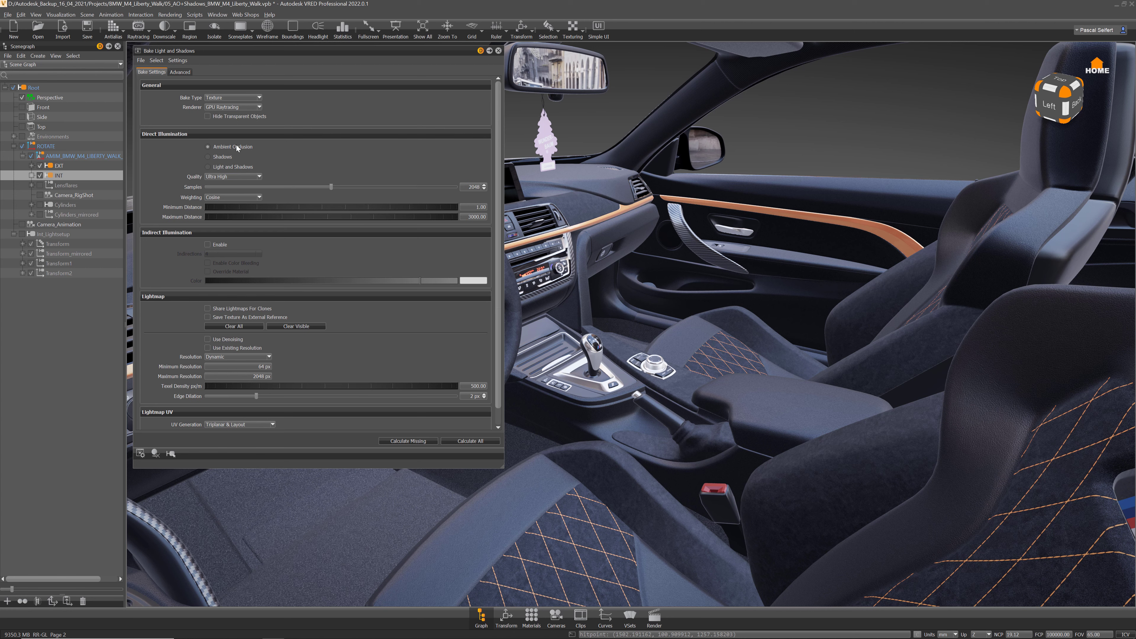
mouse_move(235, 179)
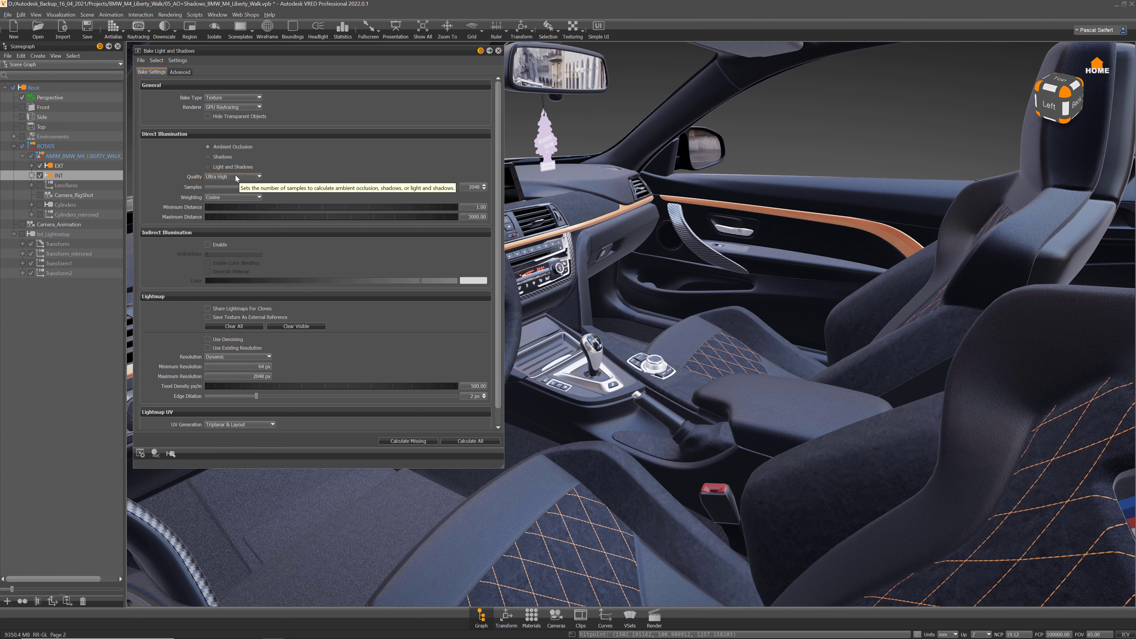
left_click(232, 176)
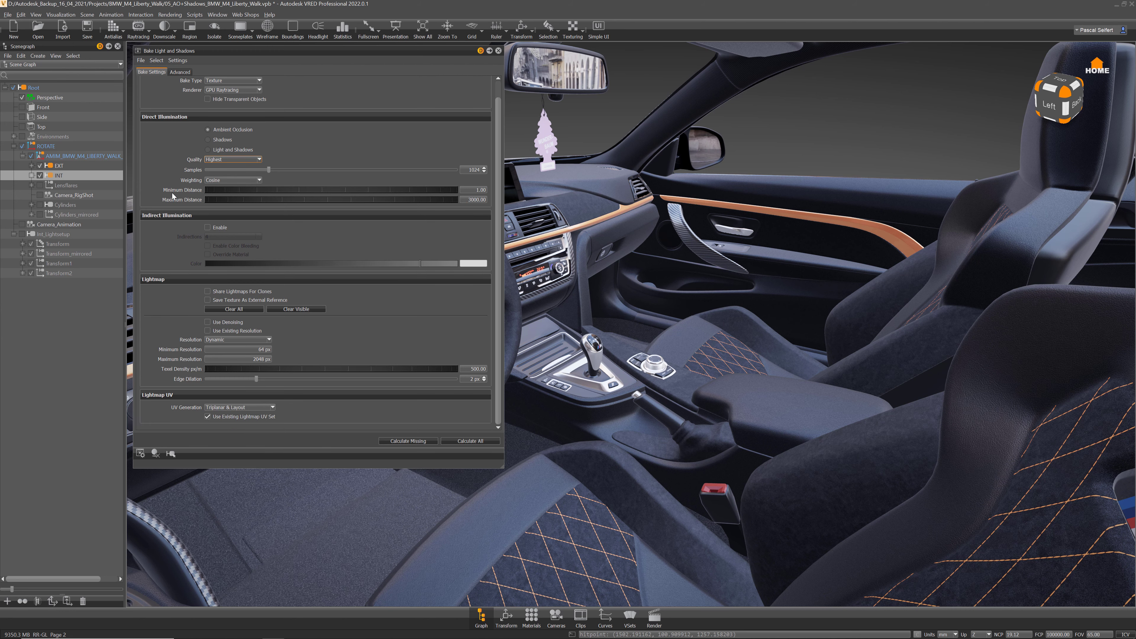
mouse_move(164, 229)
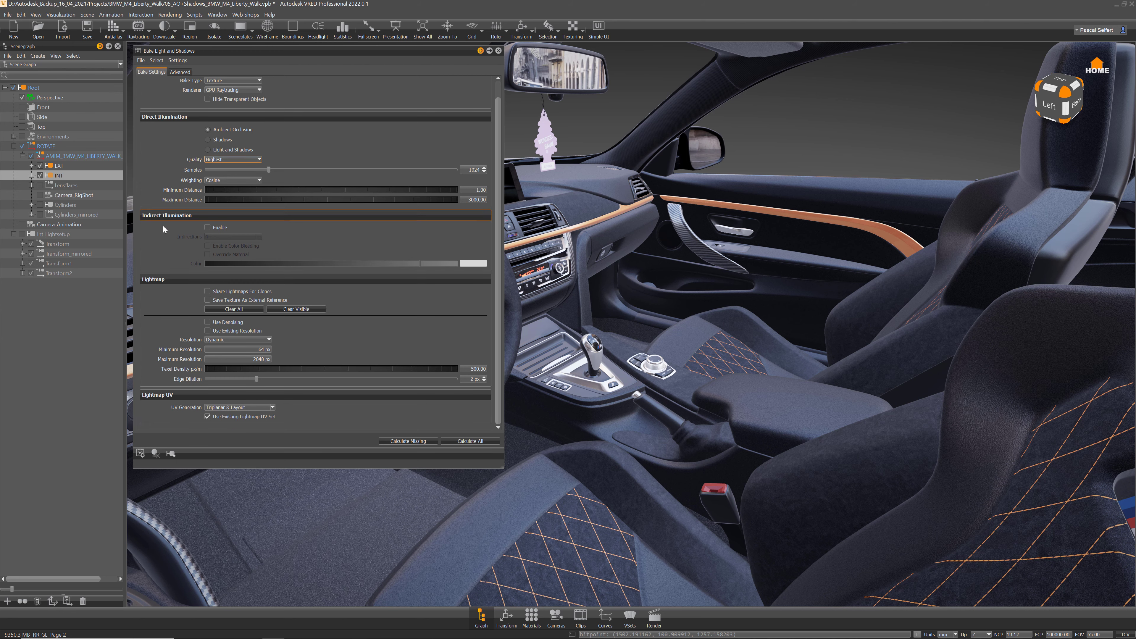
mouse_move(186, 298)
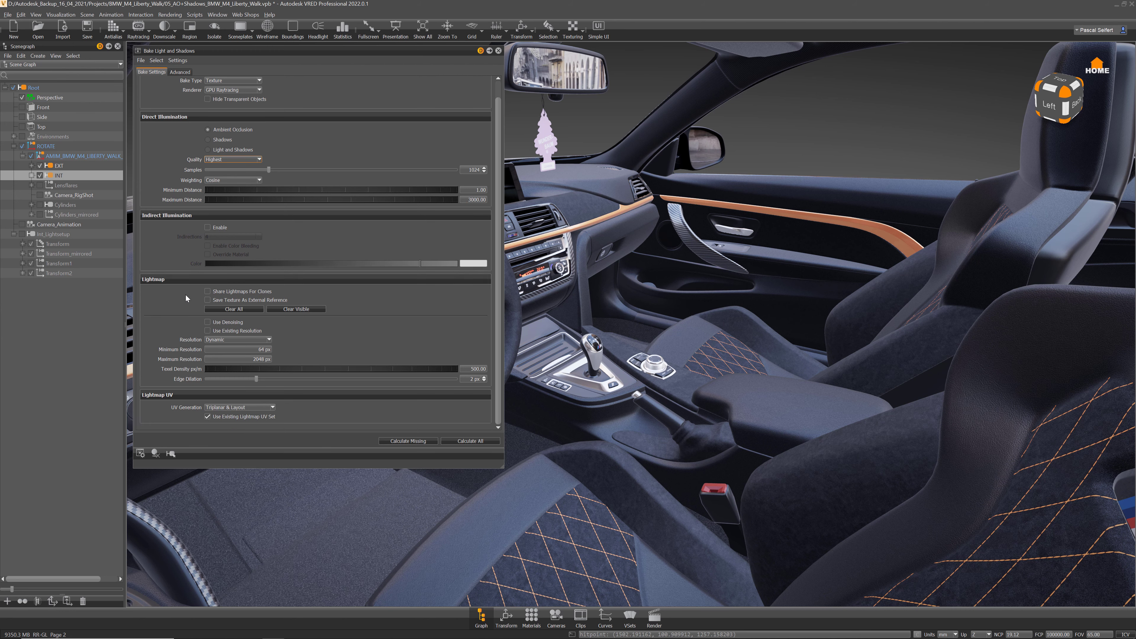
Step: Save lightmaps as external references into a new AO folder created on the Desktop
left_click(207, 299)
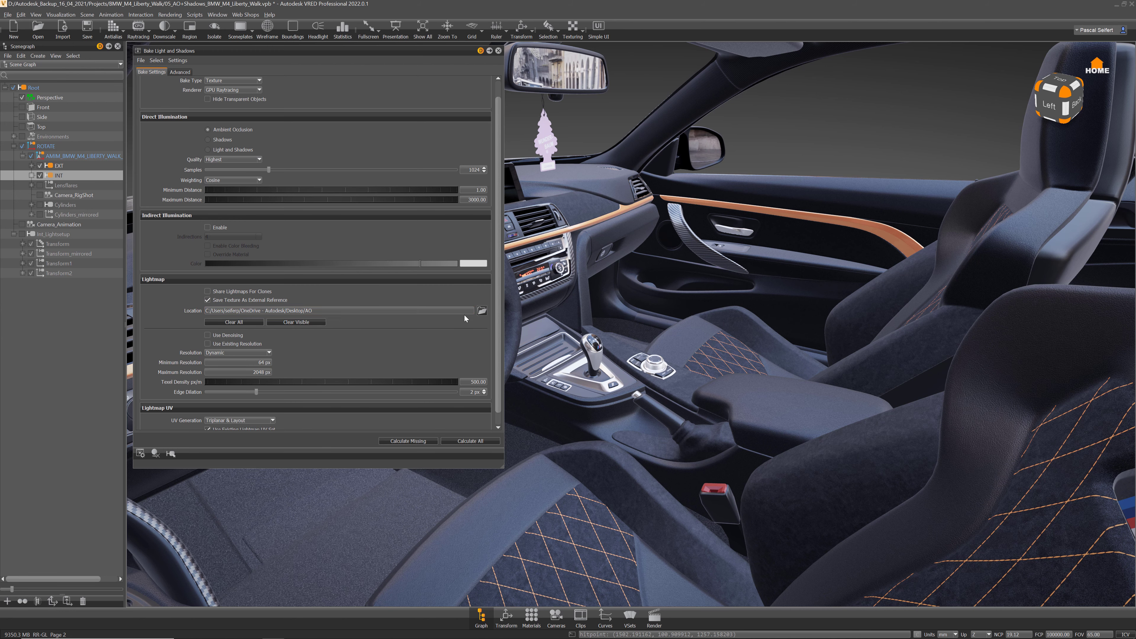
left_click(481, 310)
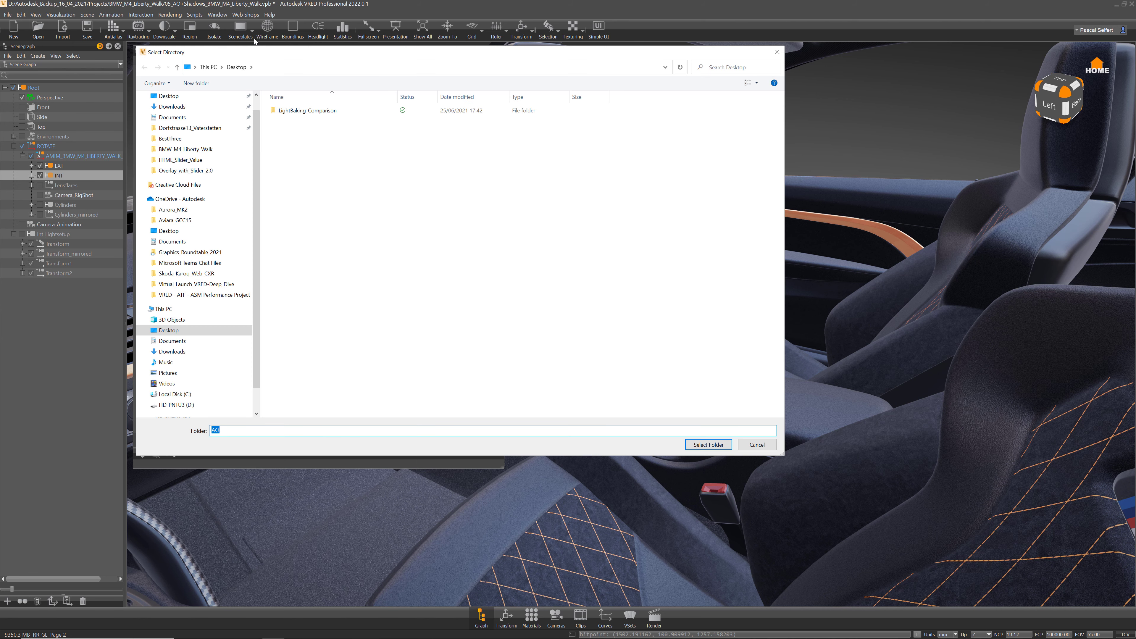
left_click(168, 113)
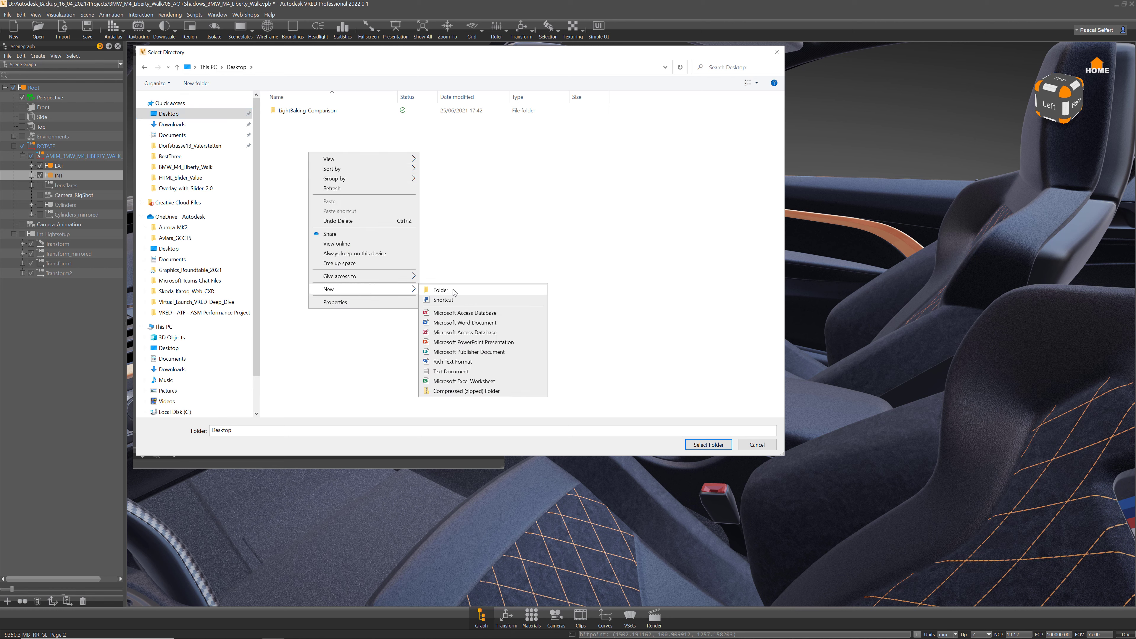
left_click(439, 289)
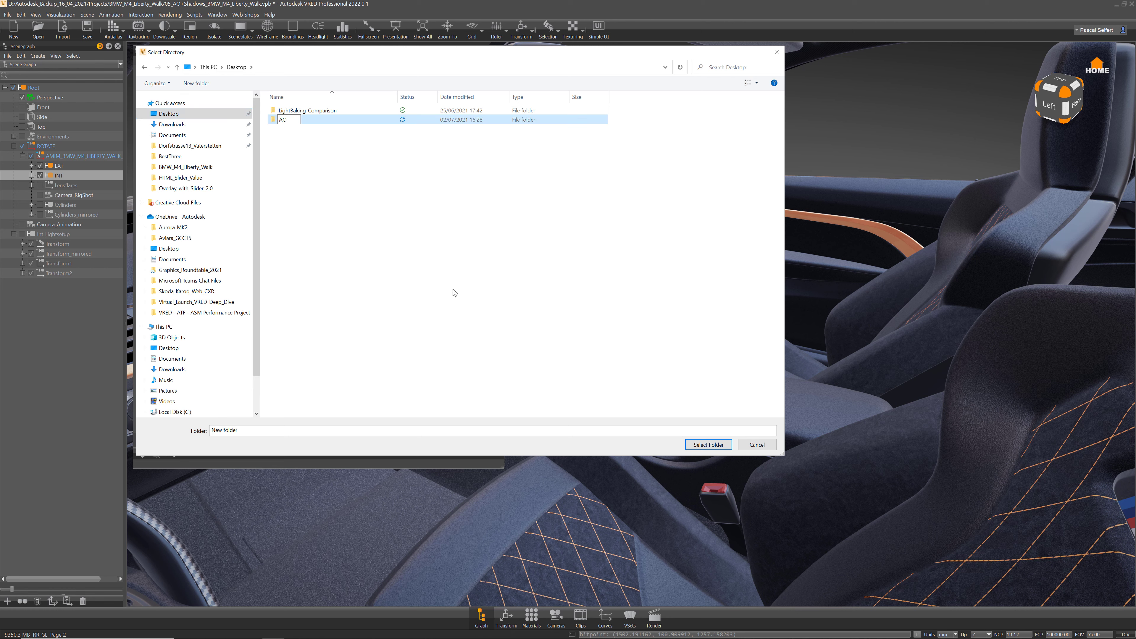
double_click(305, 110)
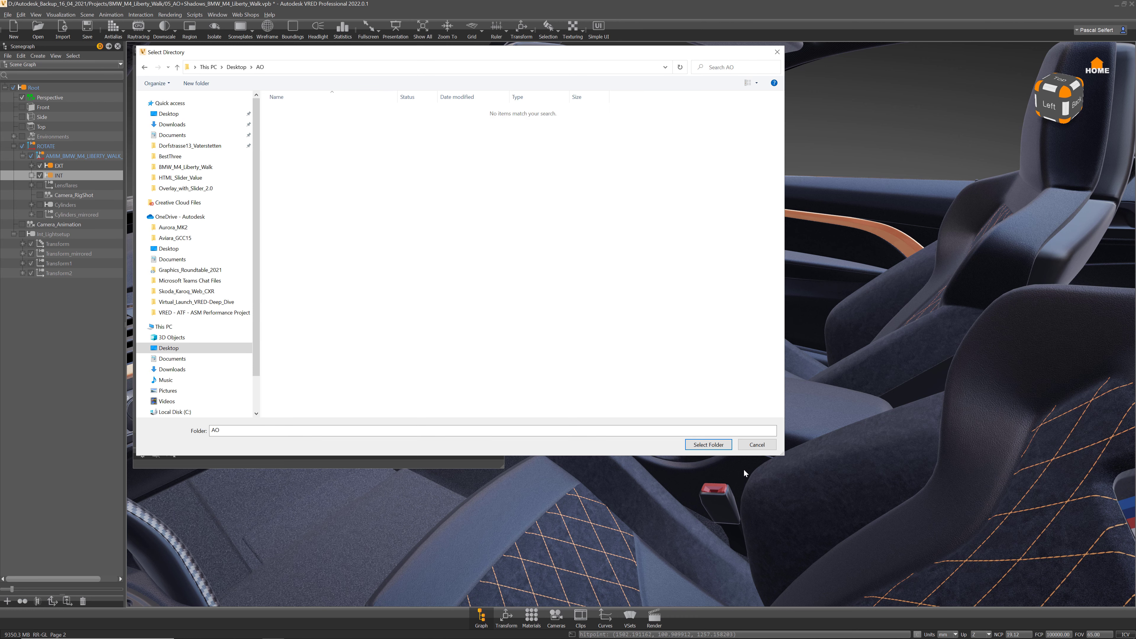
left_click(707, 444)
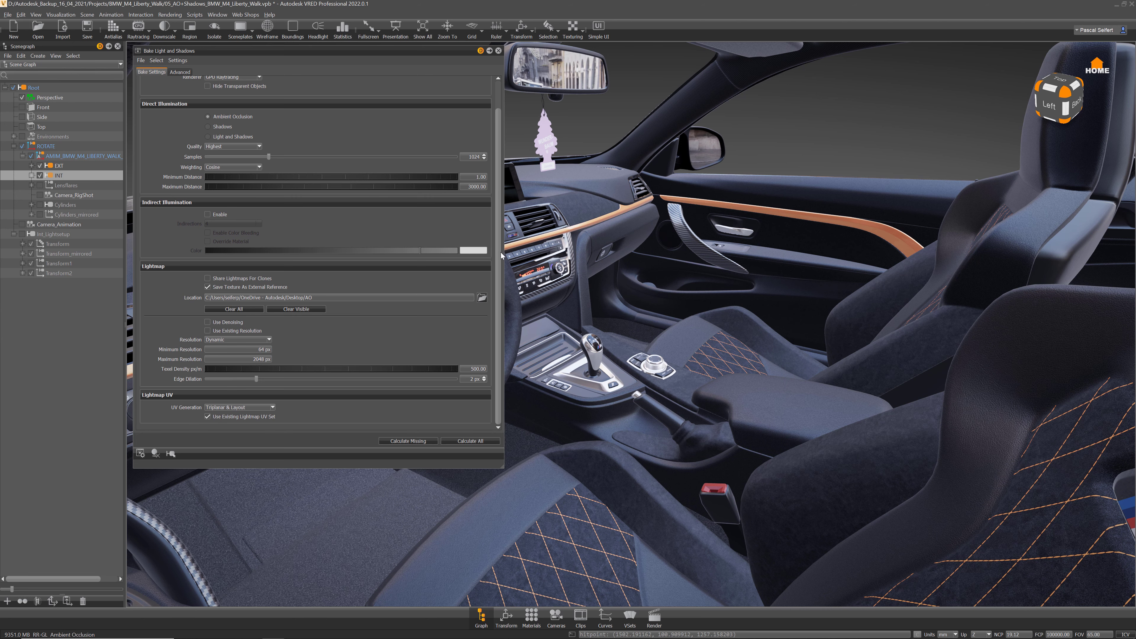
mouse_move(242, 339)
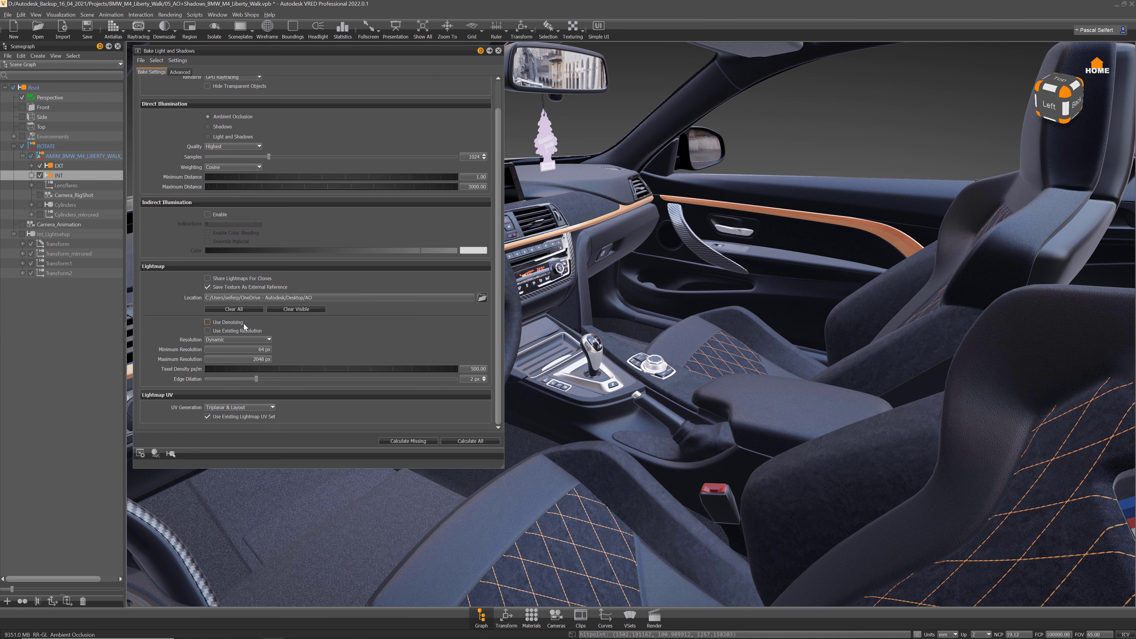
mouse_move(226, 322)
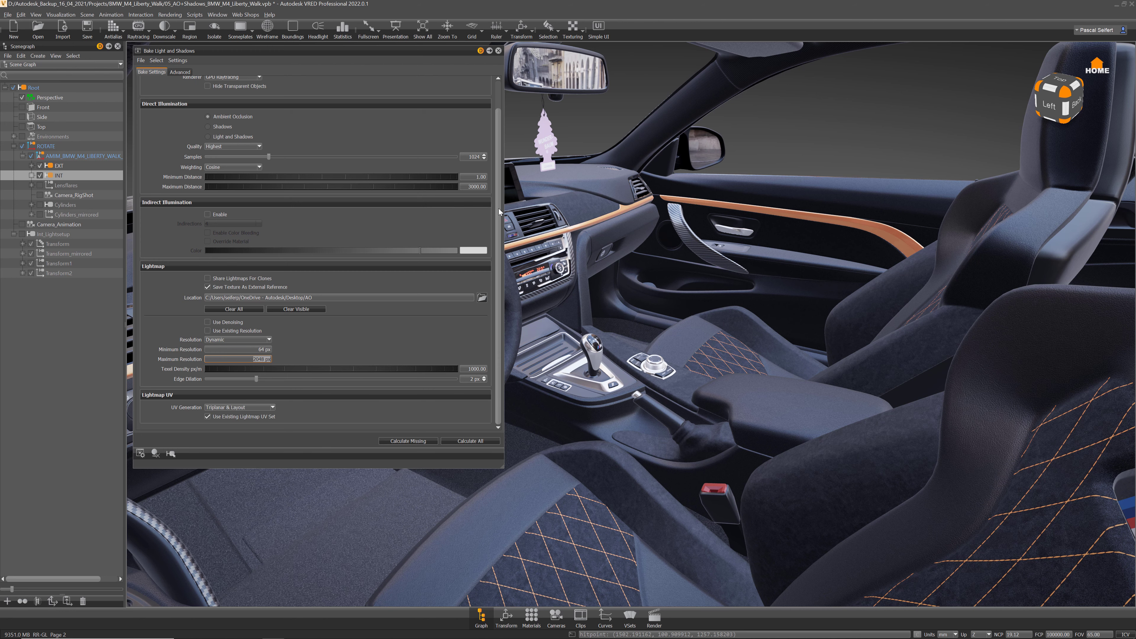
Step: Run Calculate All to bake ambient occlusion lightmaps at 1000 px/m texel density
scroll("up", 3)
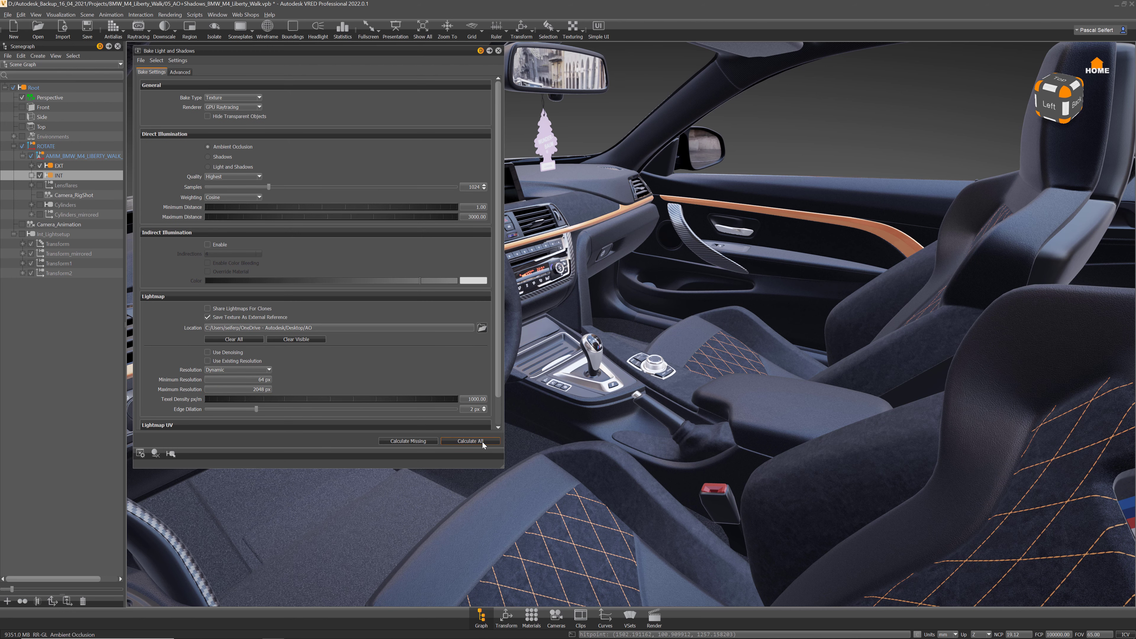
left_click(469, 439)
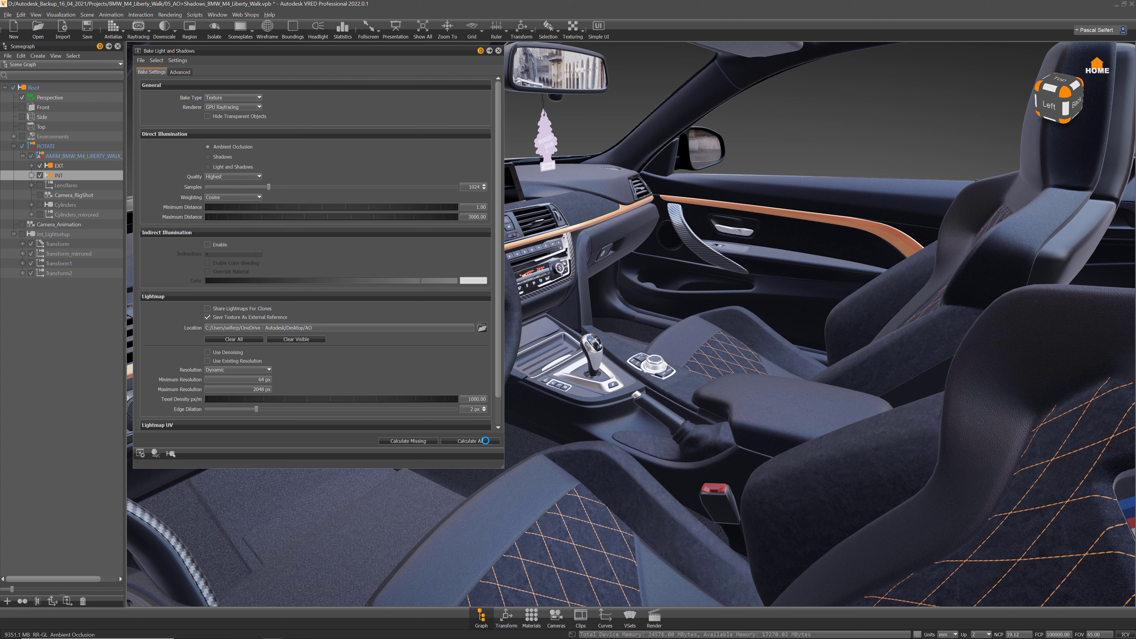
left_click(469, 440)
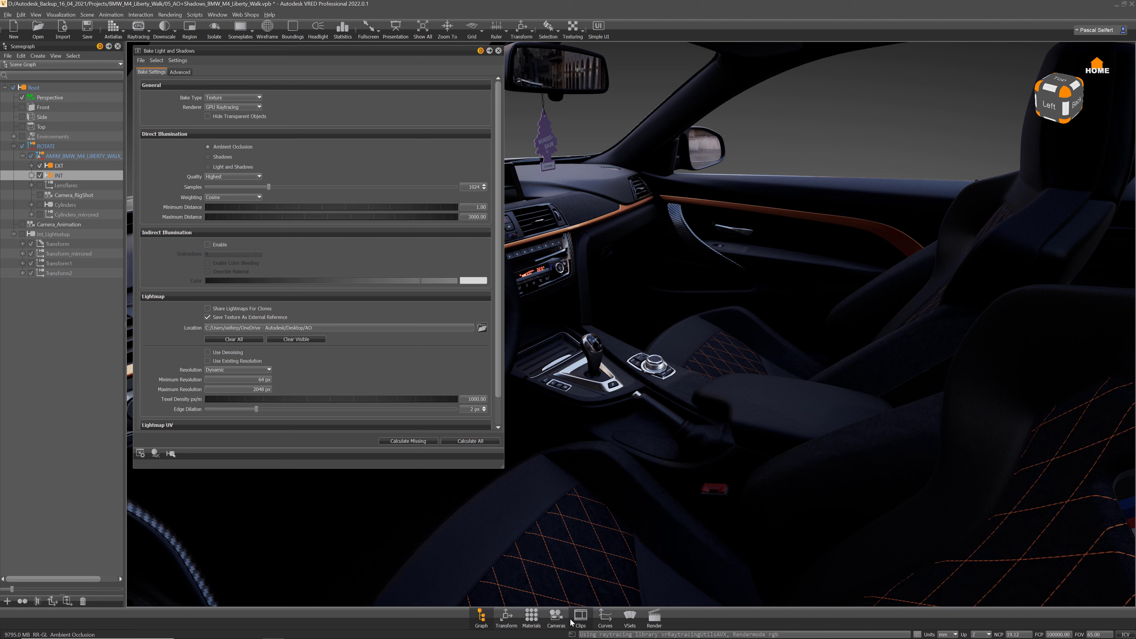
left_click(555, 617)
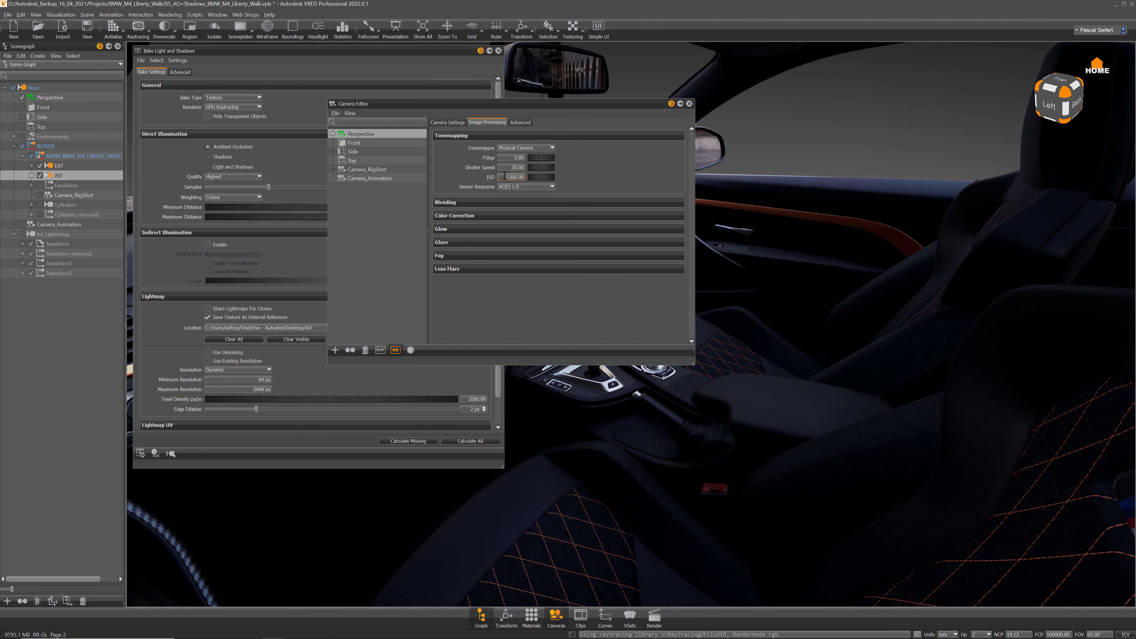
left_click(689, 103)
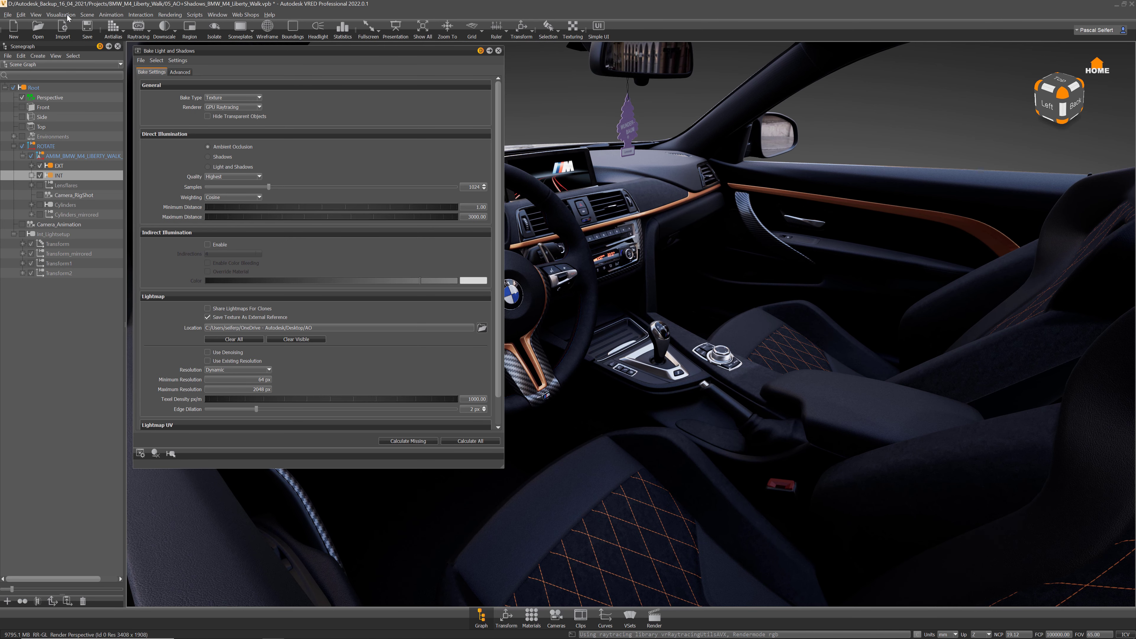
Step: Switch the viewport to Ambient Occlusion rendering to show the grey baked shading
left_click(61, 13)
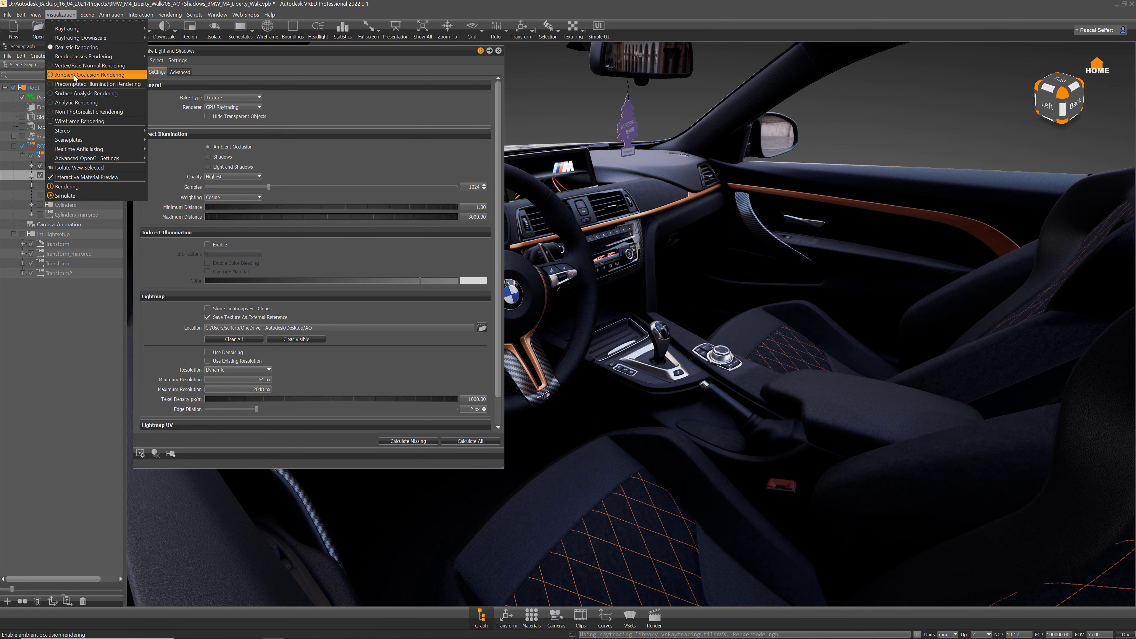
left_click(83, 75)
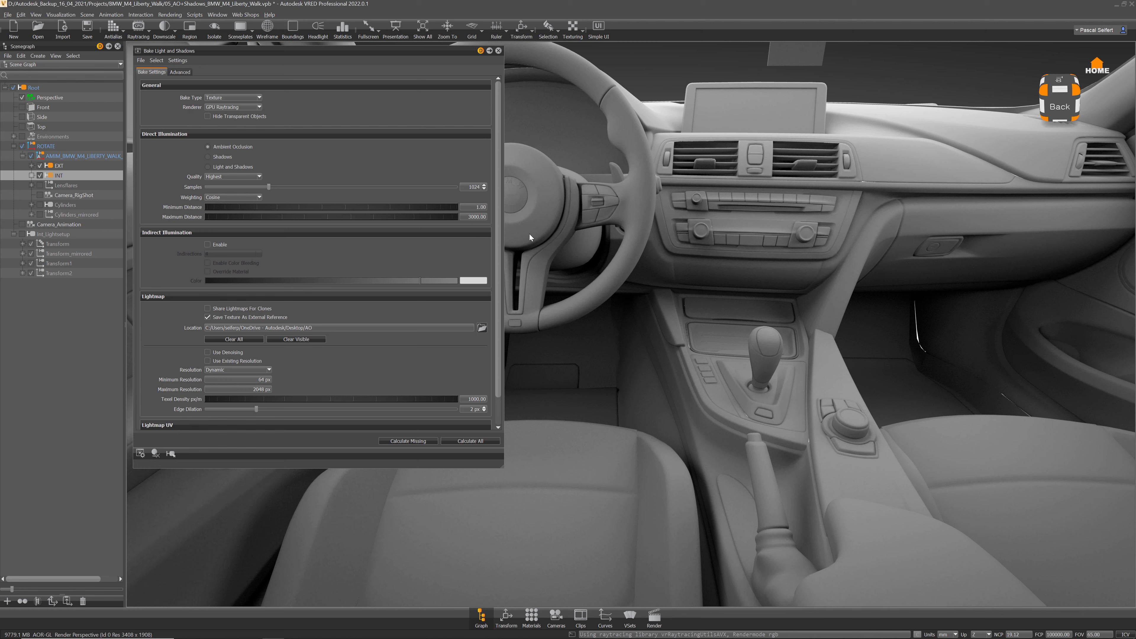
mouse_move(680, 368)
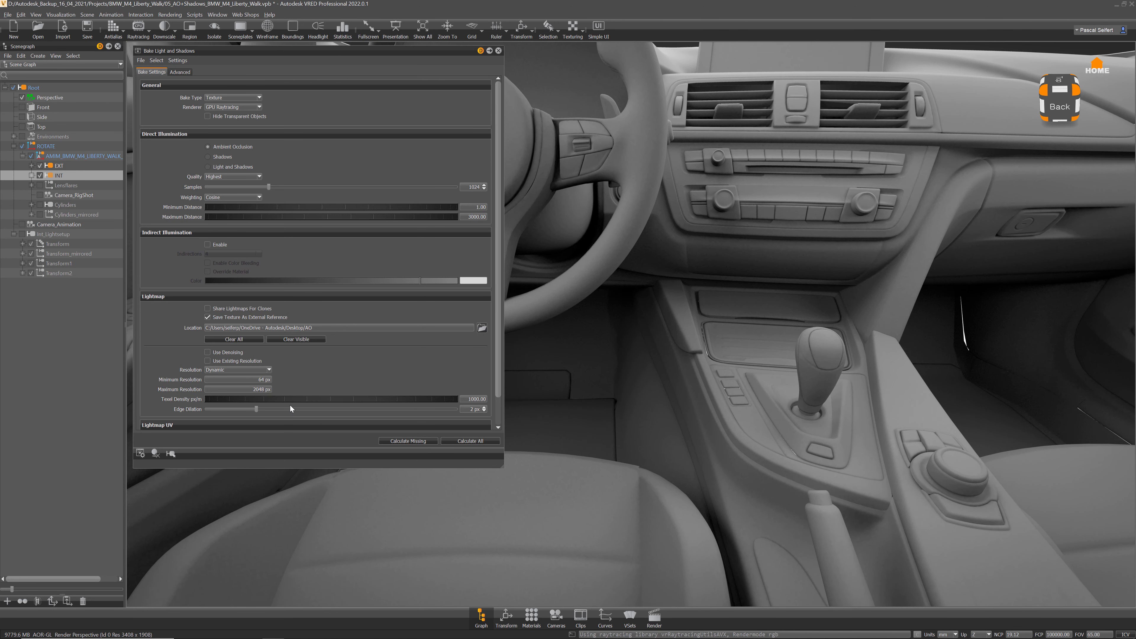
mouse_move(952, 249)
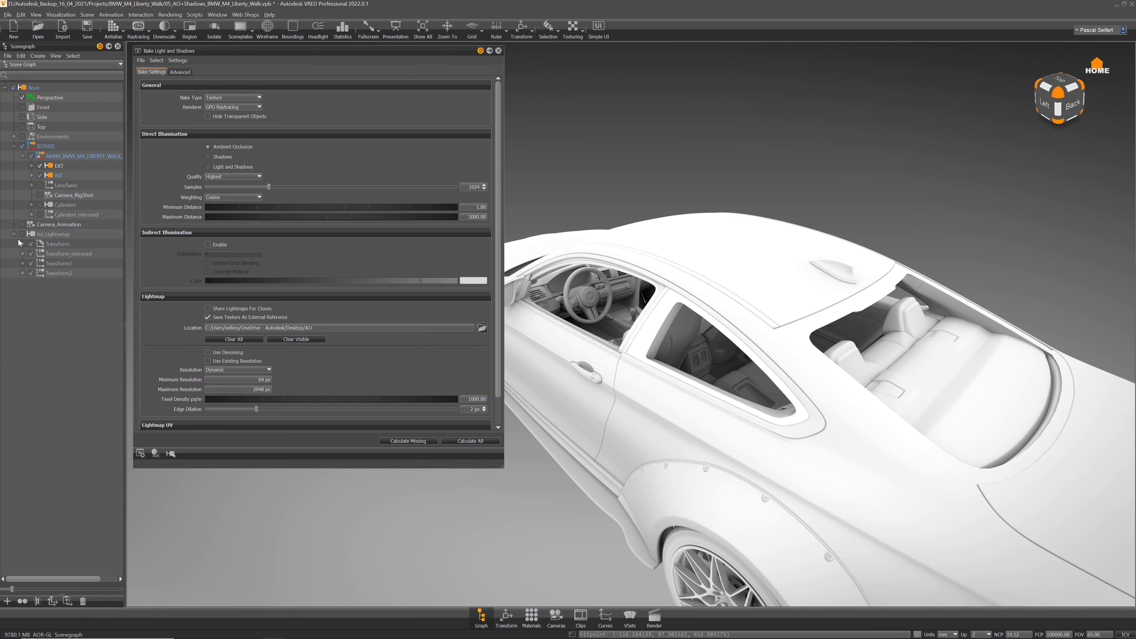
Step: Expand Lightsetup to its rectangular lights and switch the viewport to Realistic Rendering
left_click(13, 234)
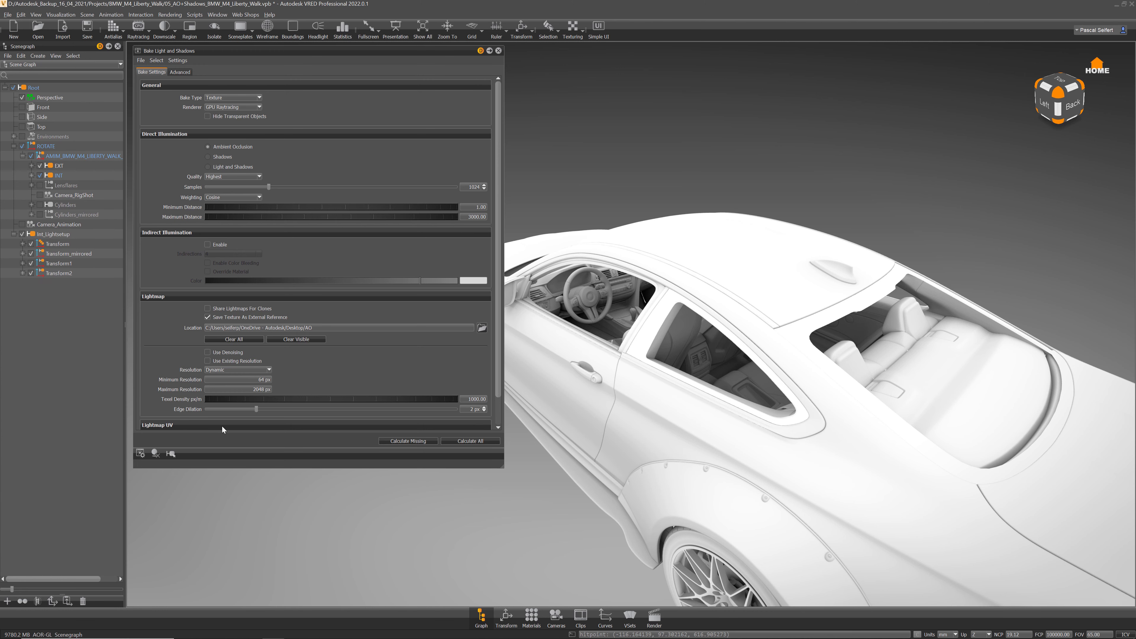
left_click(22, 244)
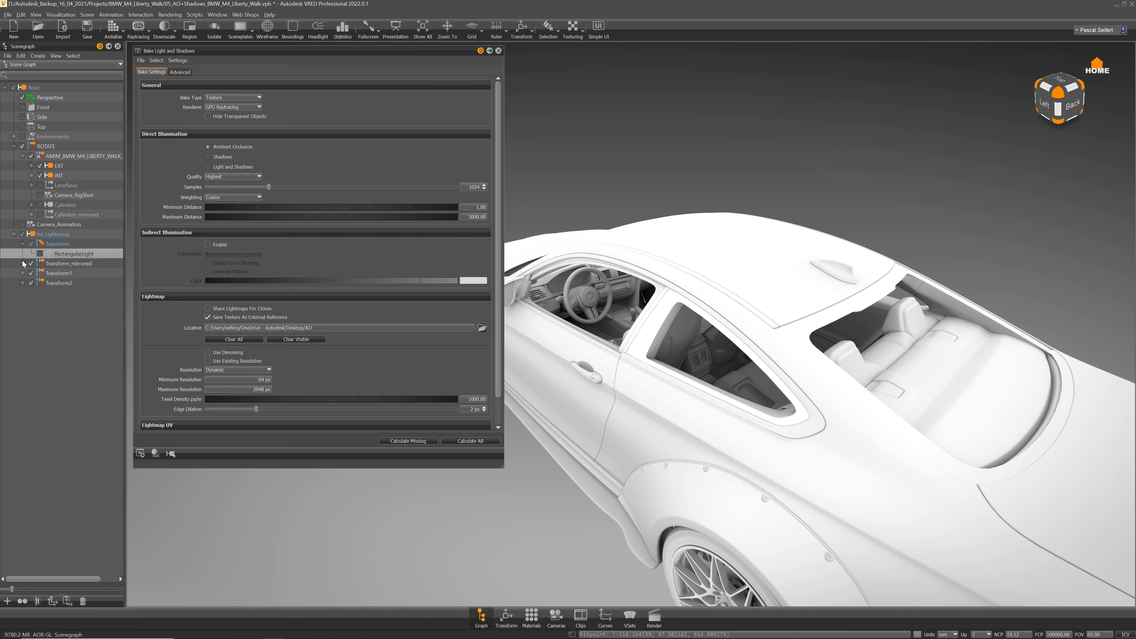
left_click(23, 274)
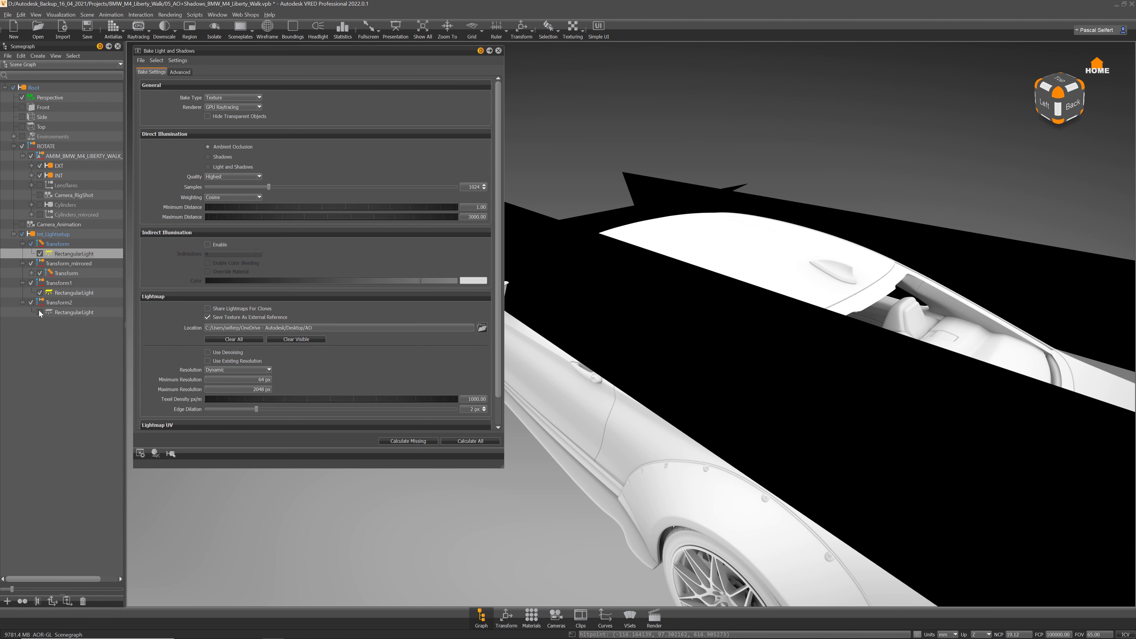
left_click(61, 13)
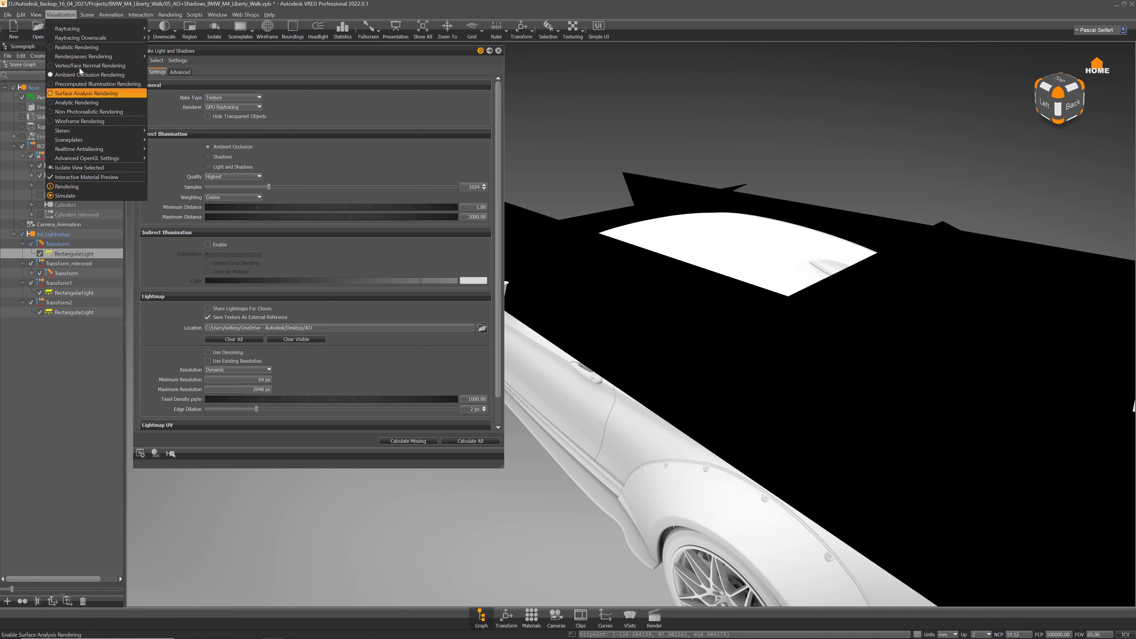
left_click(78, 47)
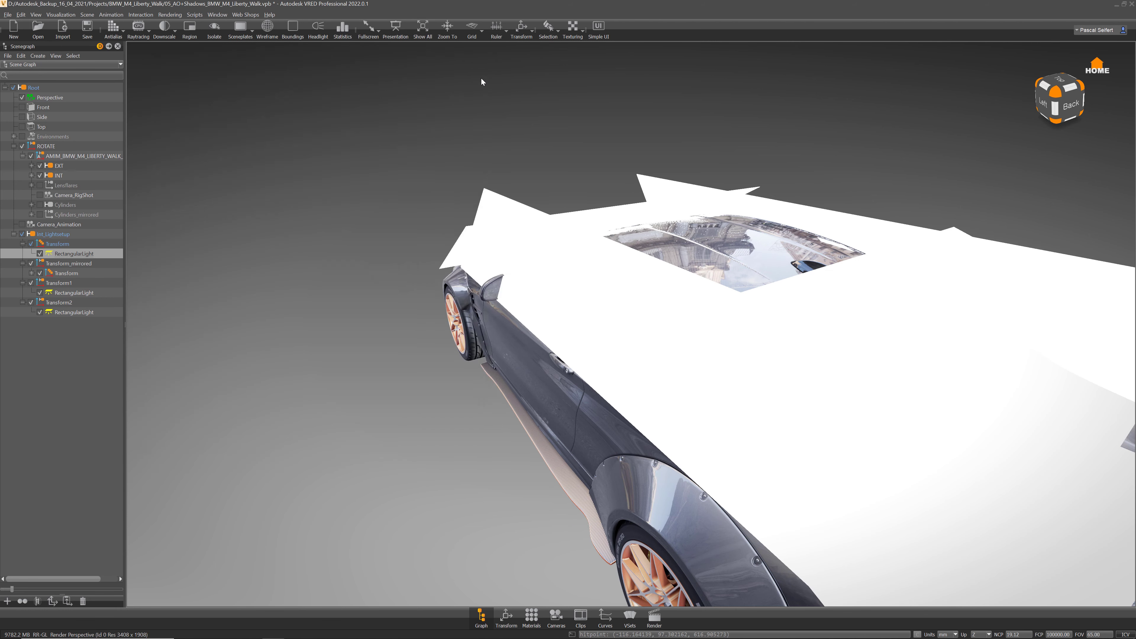
Step: Inspect the RectangularLight properties in the Light Editor and close it again
left_click(87, 14)
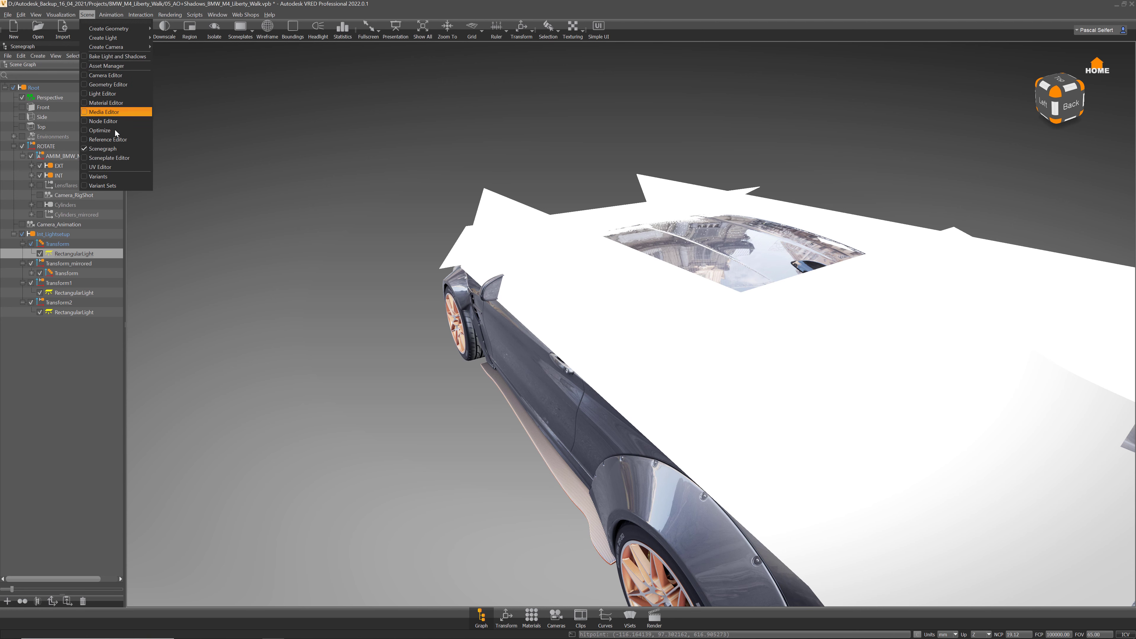
left_click(103, 94)
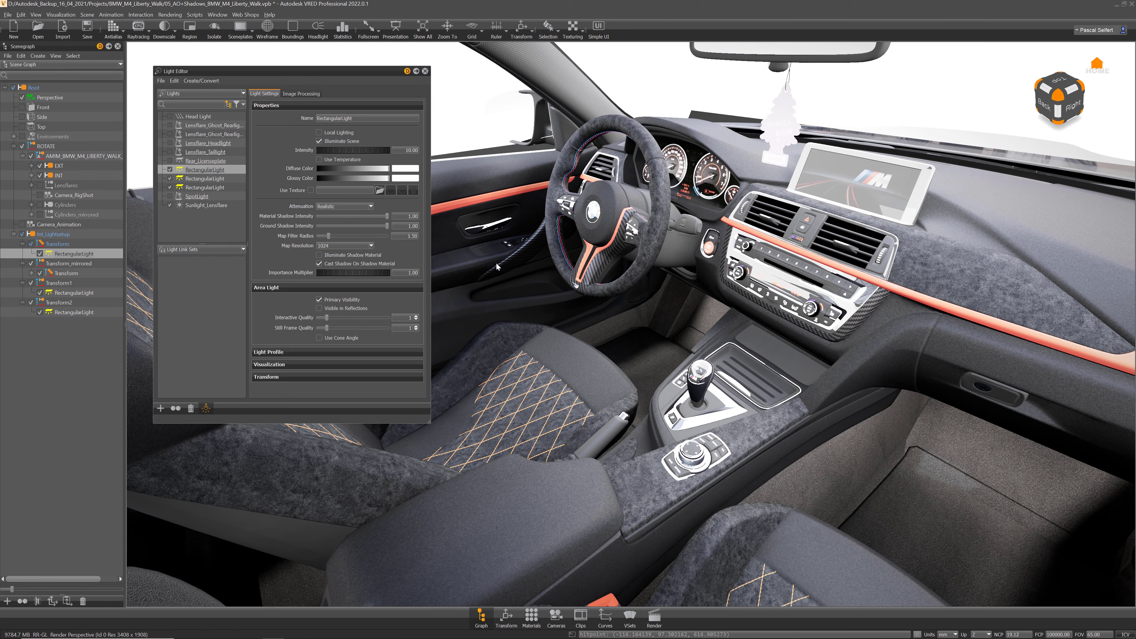
mouse_move(633, 248)
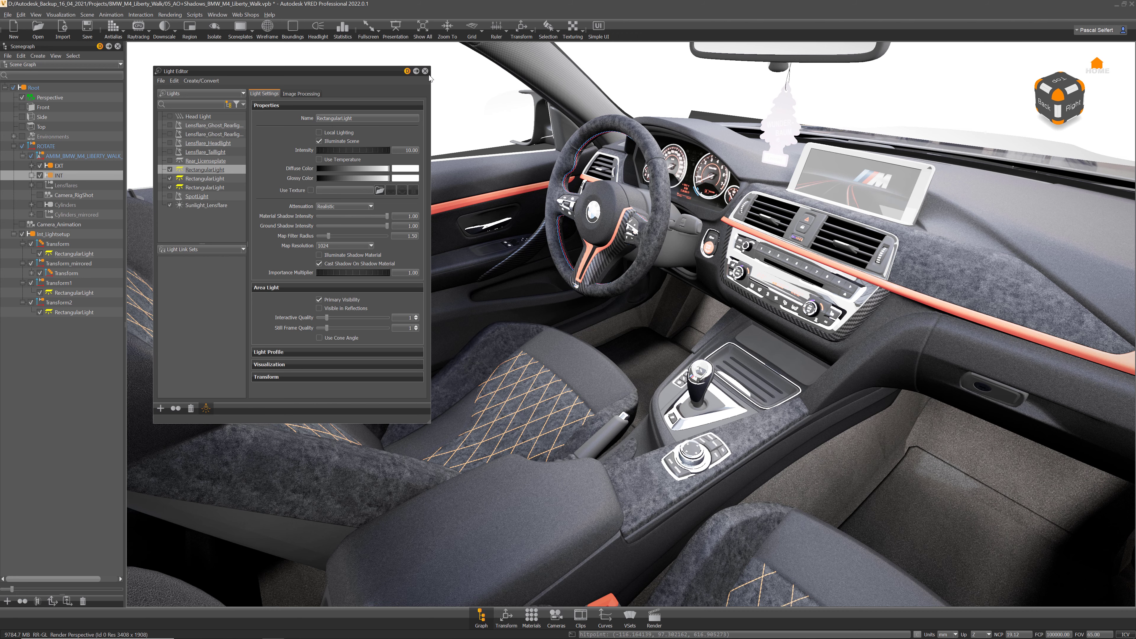
left_click(426, 71)
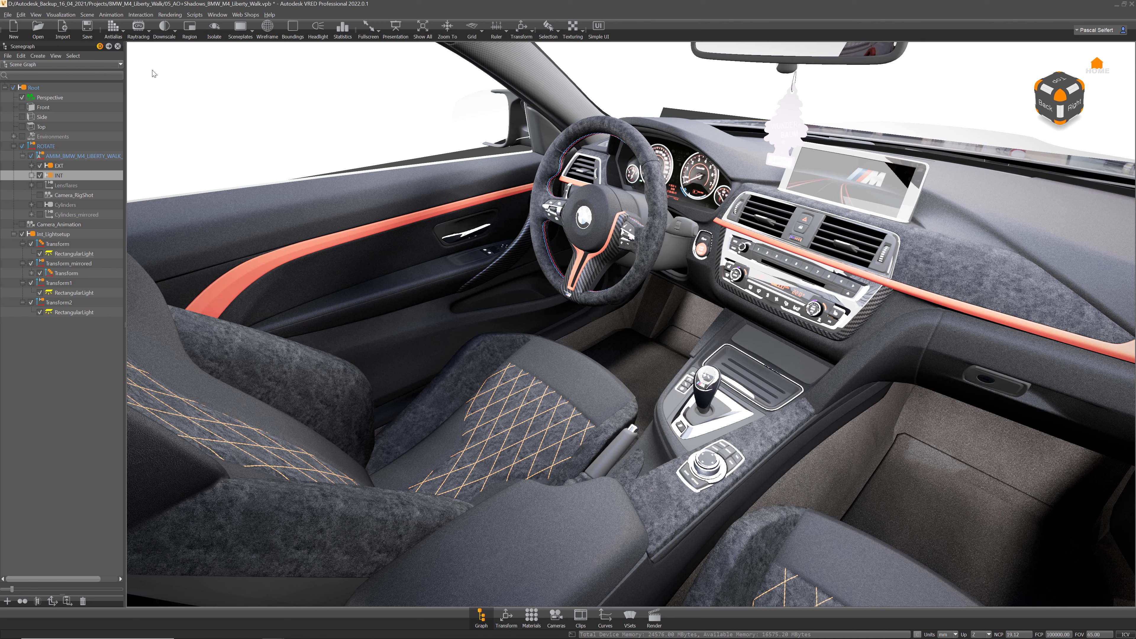
Step: Enable raytraced rendering of the cabin and save the scene
left_click(136, 25)
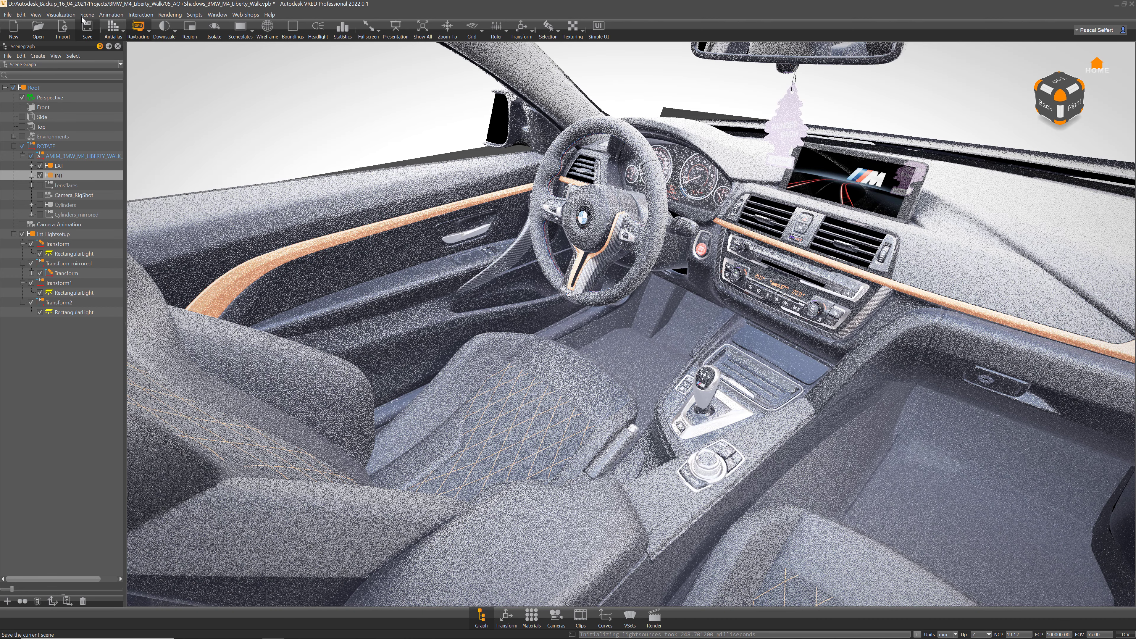
left_click(60, 13)
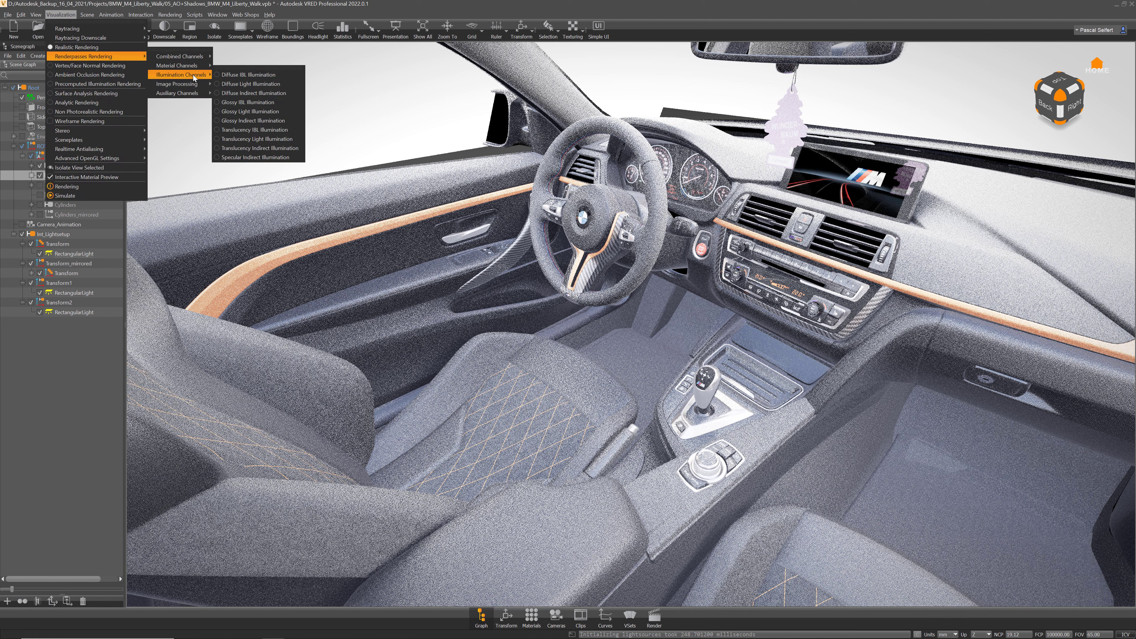
mouse_move(258, 74)
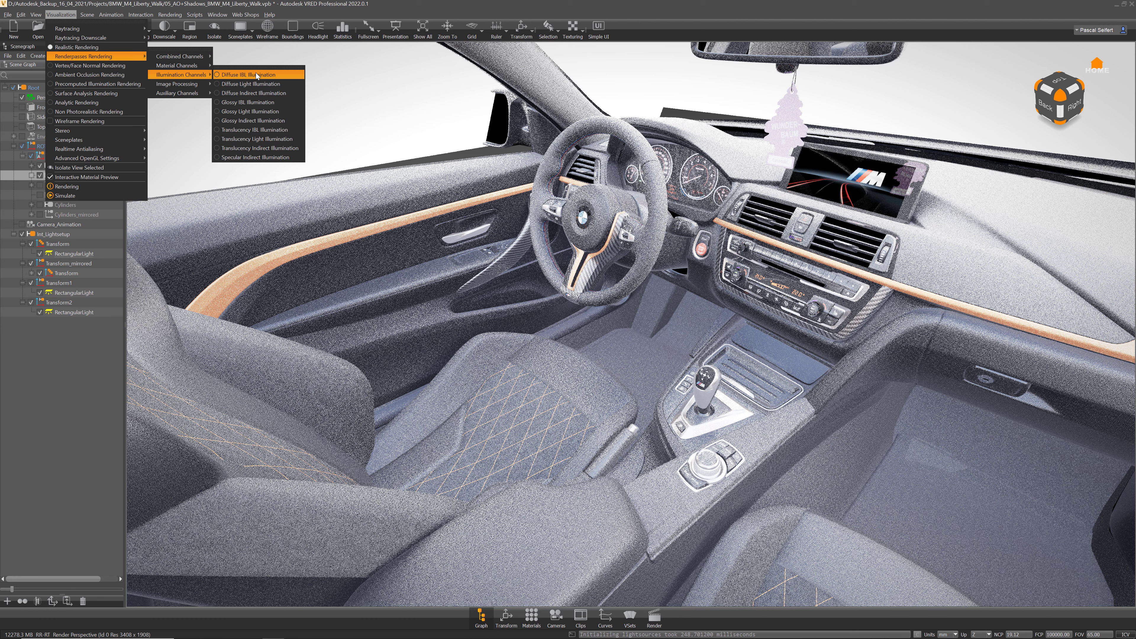
Step: Display only the Diffuse IBL Illumination renderpass channel in the viewport
left_click(249, 74)
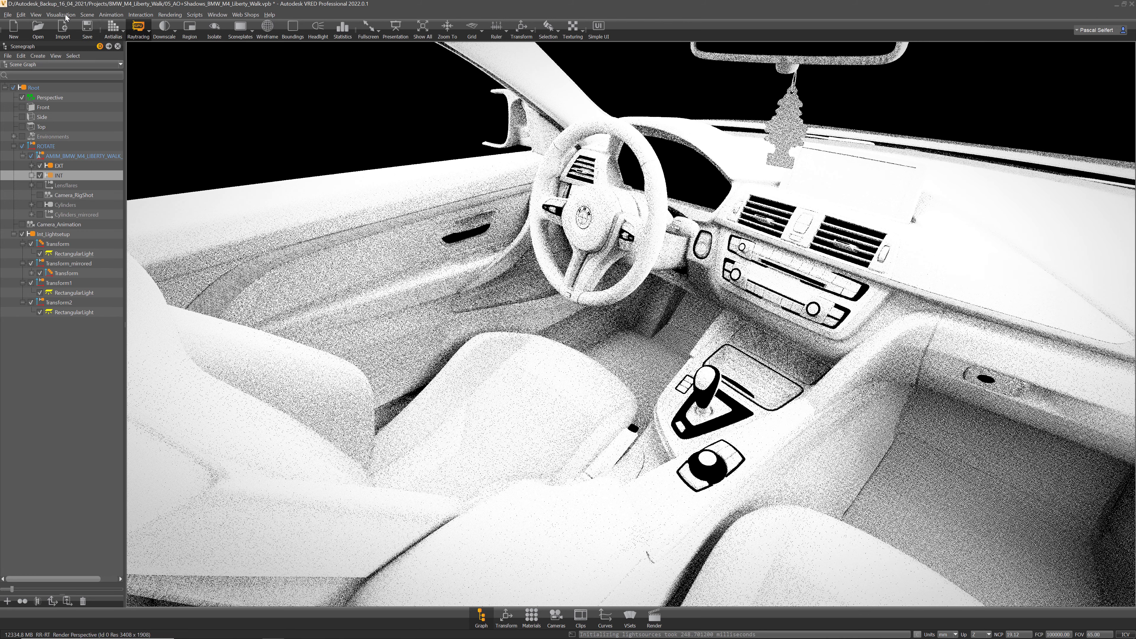
Step: Return the viewport to Realistic Rendering without raytracing
left_click(61, 14)
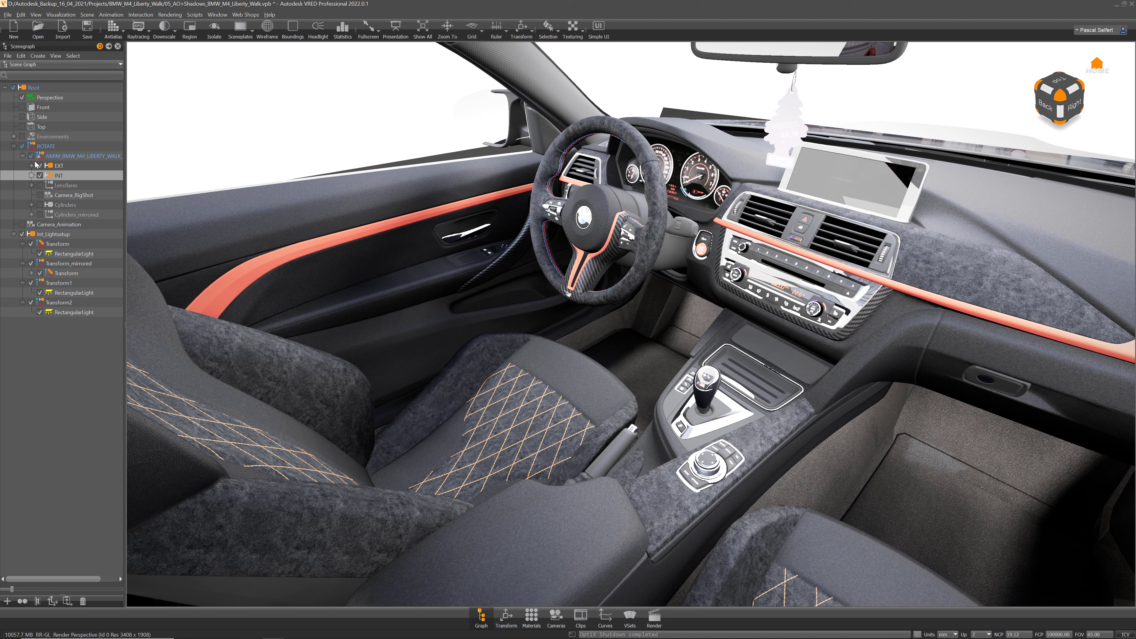
mouse_move(526, 114)
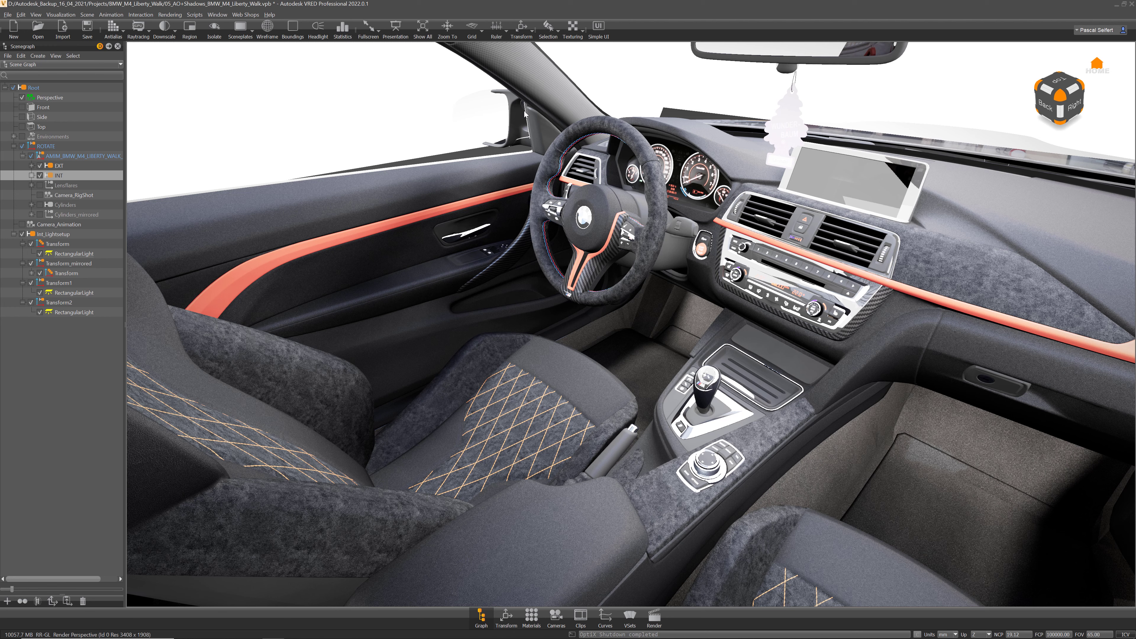
mouse_move(523, 144)
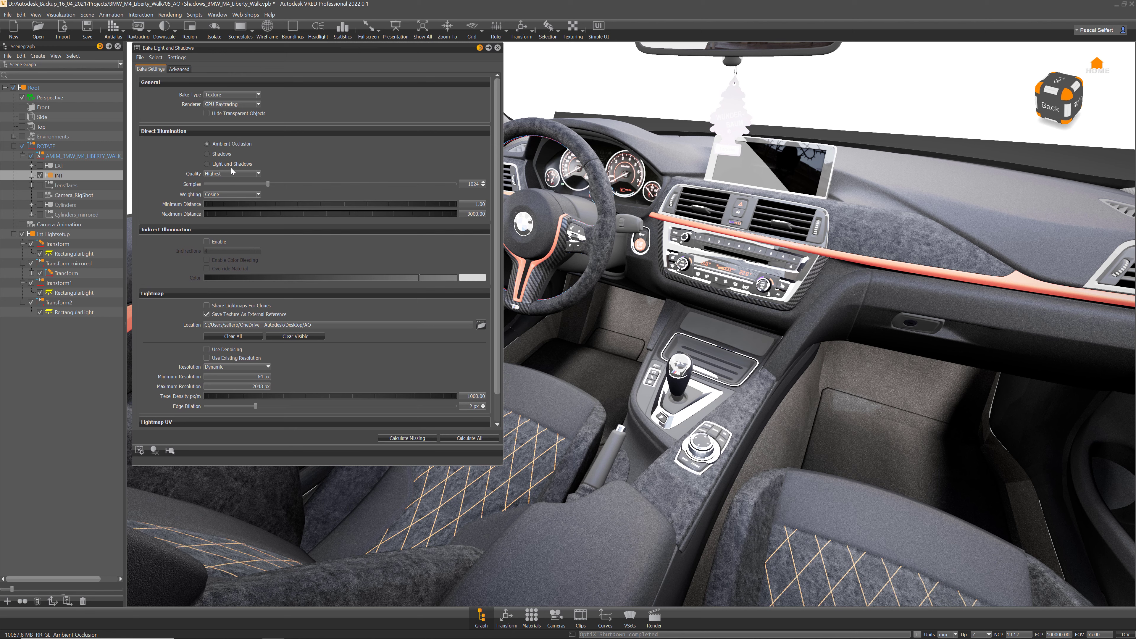
Step: Switch the bake target to Shadows and store its lightmaps in the Desktop Shadows folder
left_click(208, 154)
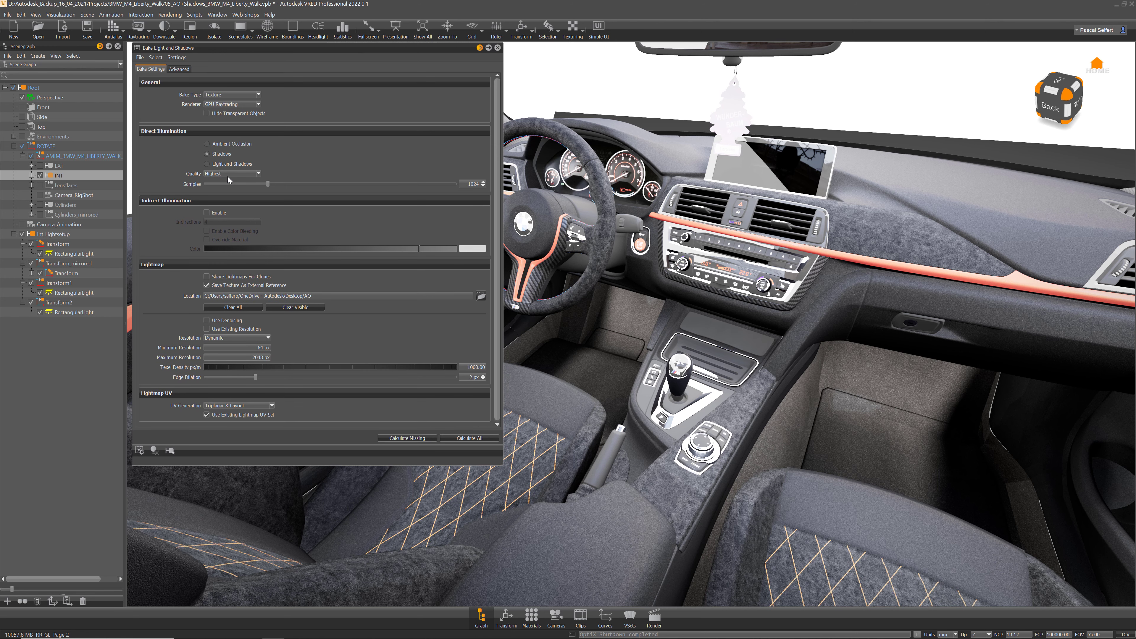
mouse_move(448, 397)
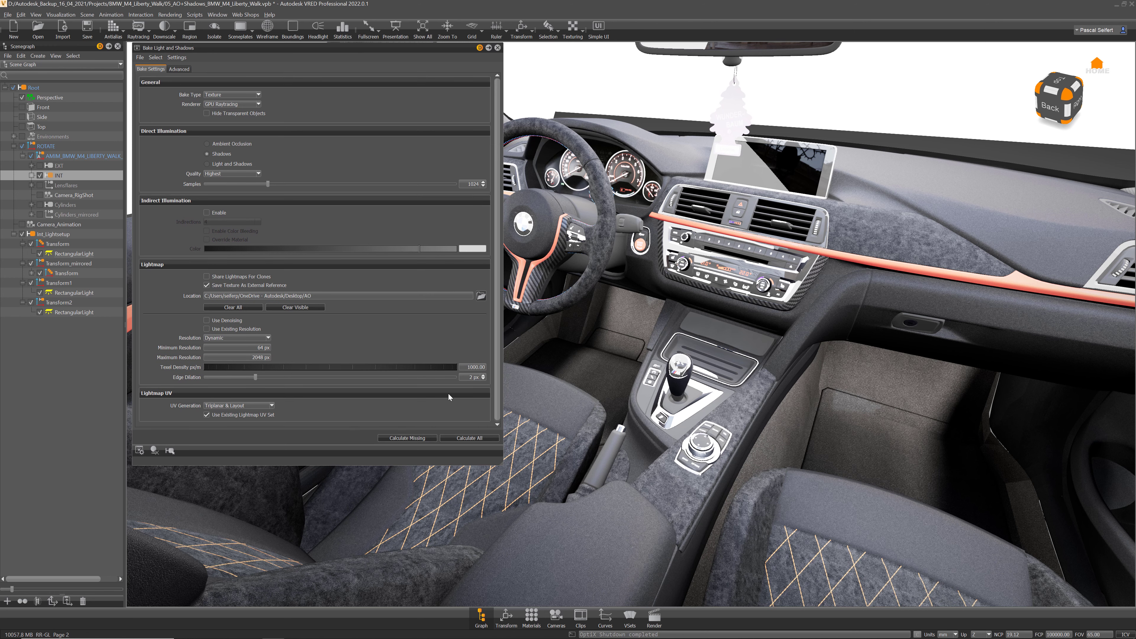
mouse_move(480, 296)
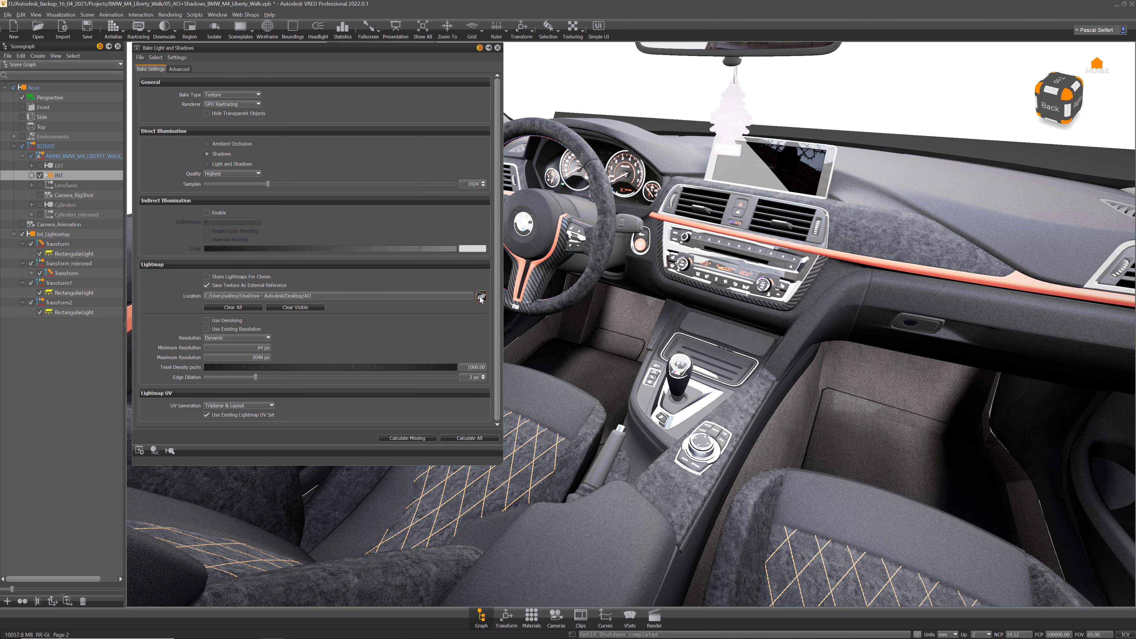
left_click(480, 295)
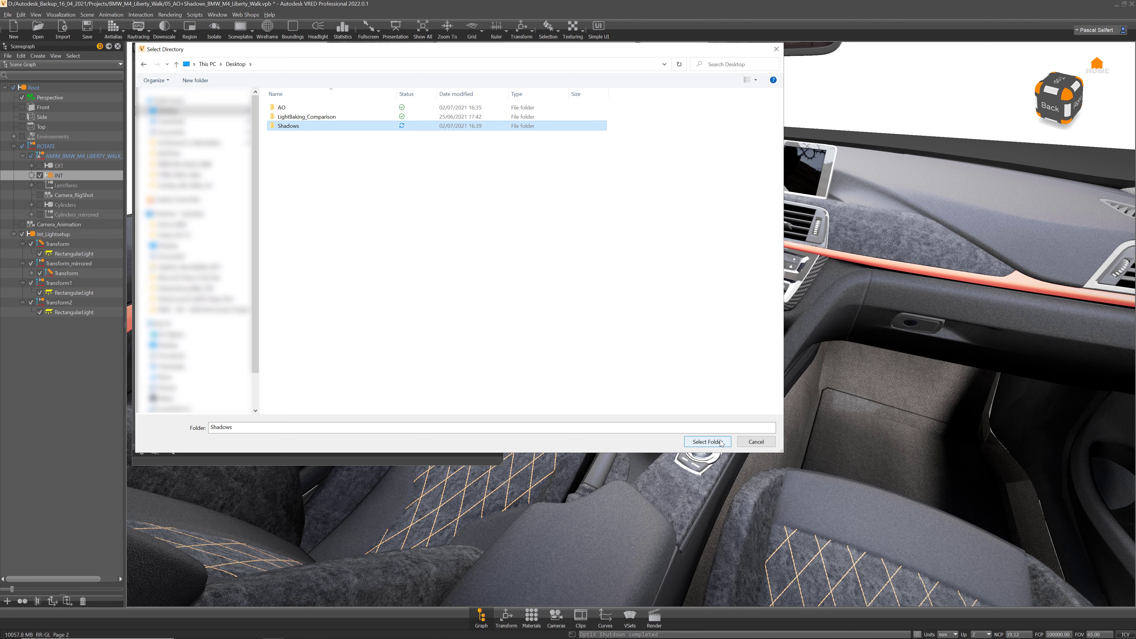
left_click(706, 441)
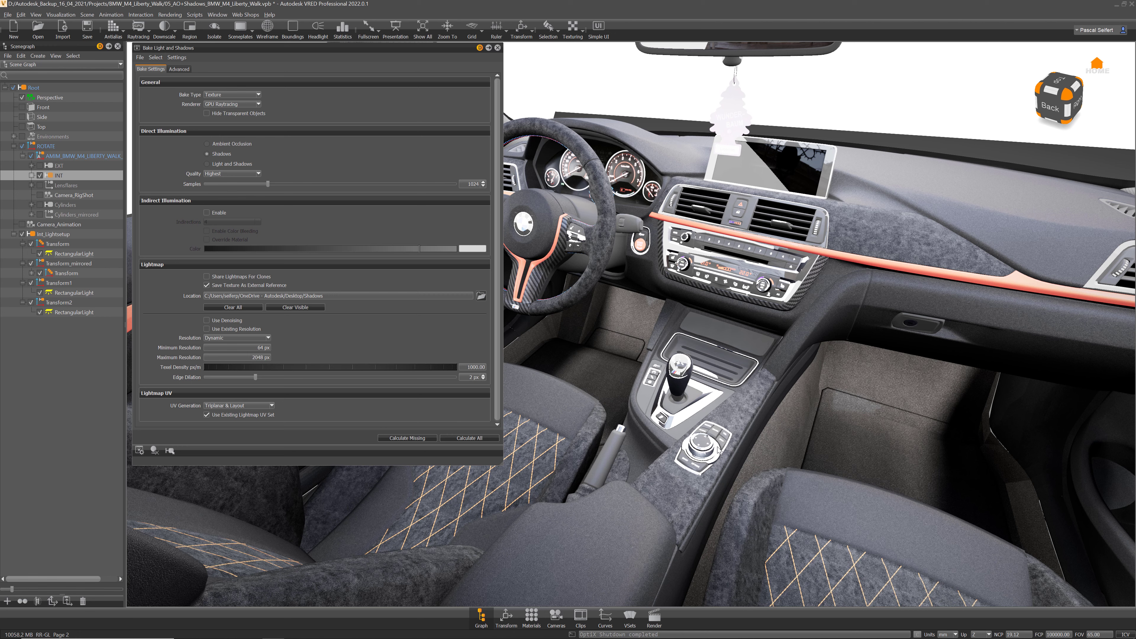
mouse_move(602, 418)
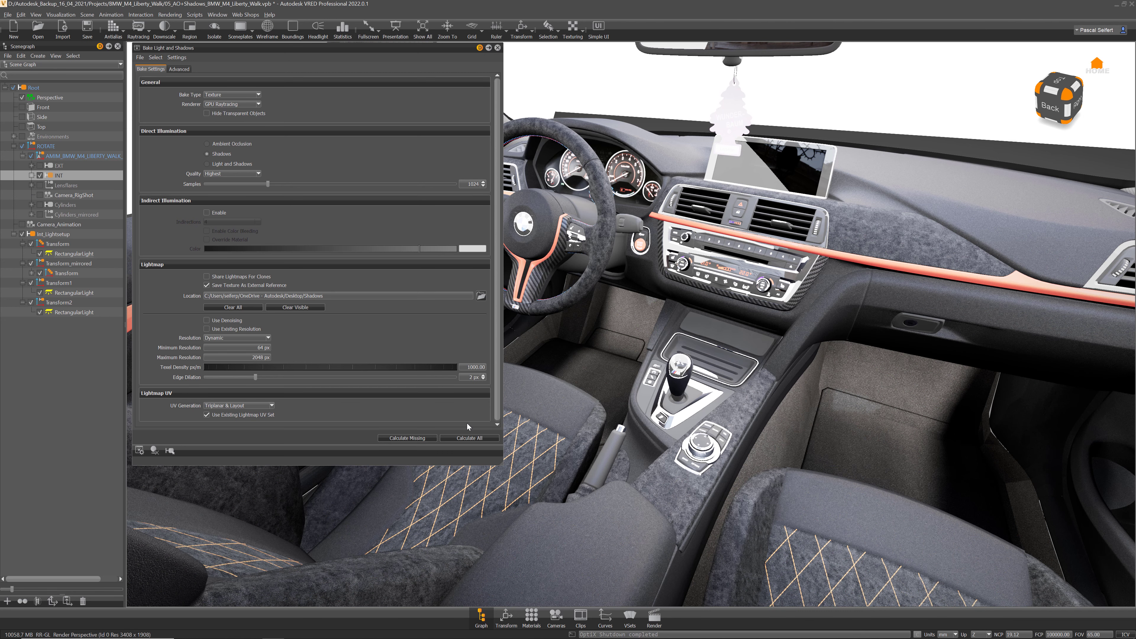
mouse_move(467, 438)
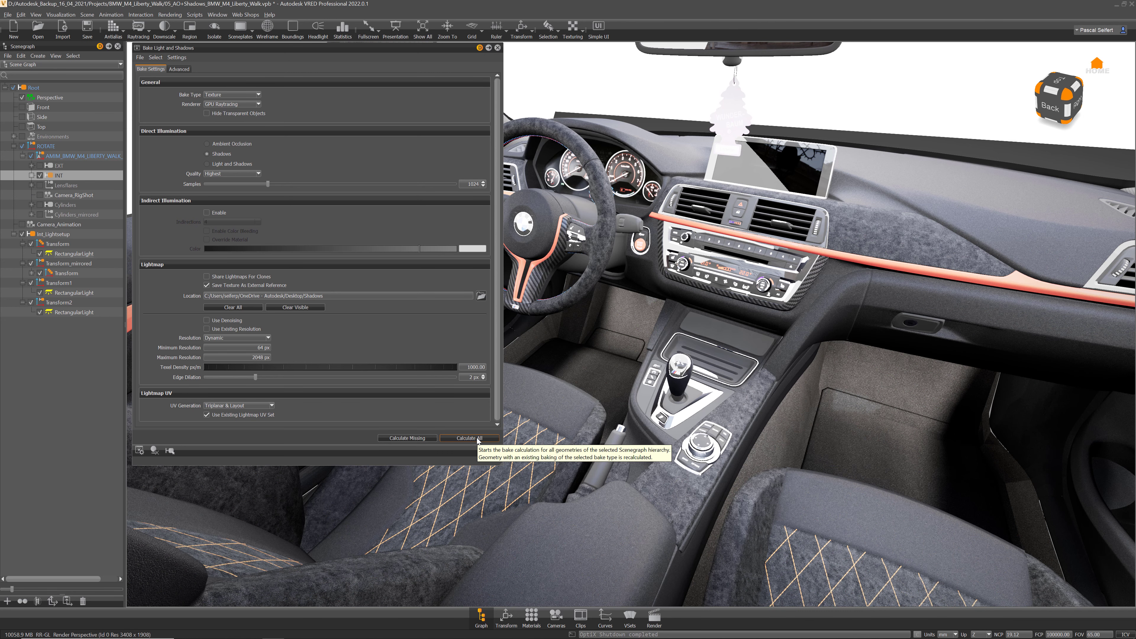
Step: Bake the shadow lightmaps with Calculate All and collapse Int_Lightsetup in the Scenegraph
left_click(467, 438)
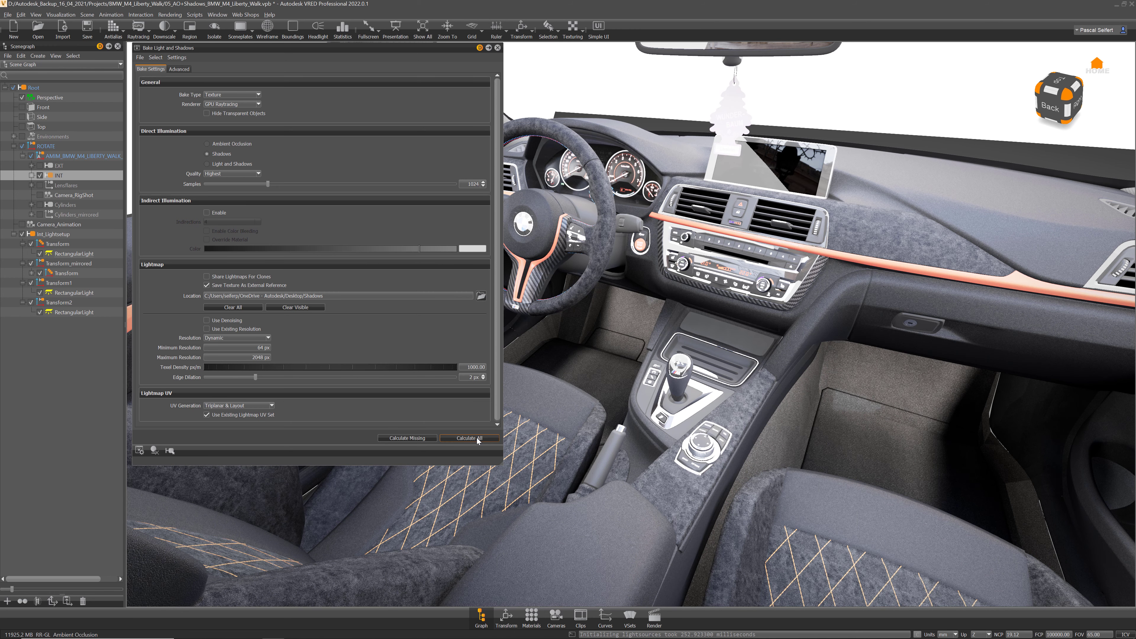
mouse_move(197, 262)
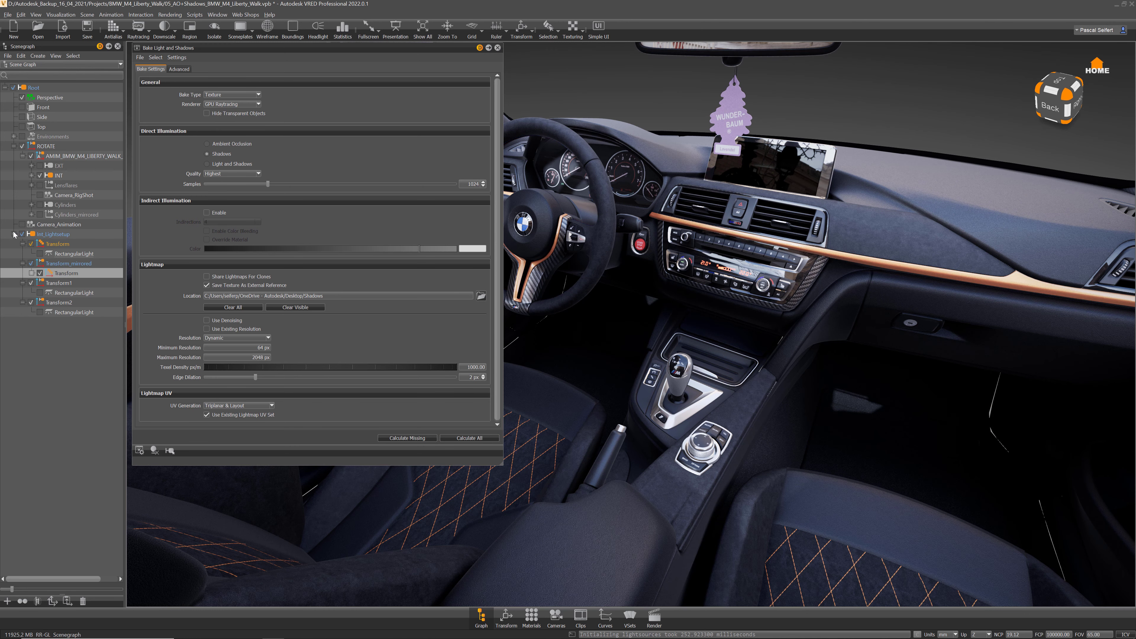
left_click(61, 13)
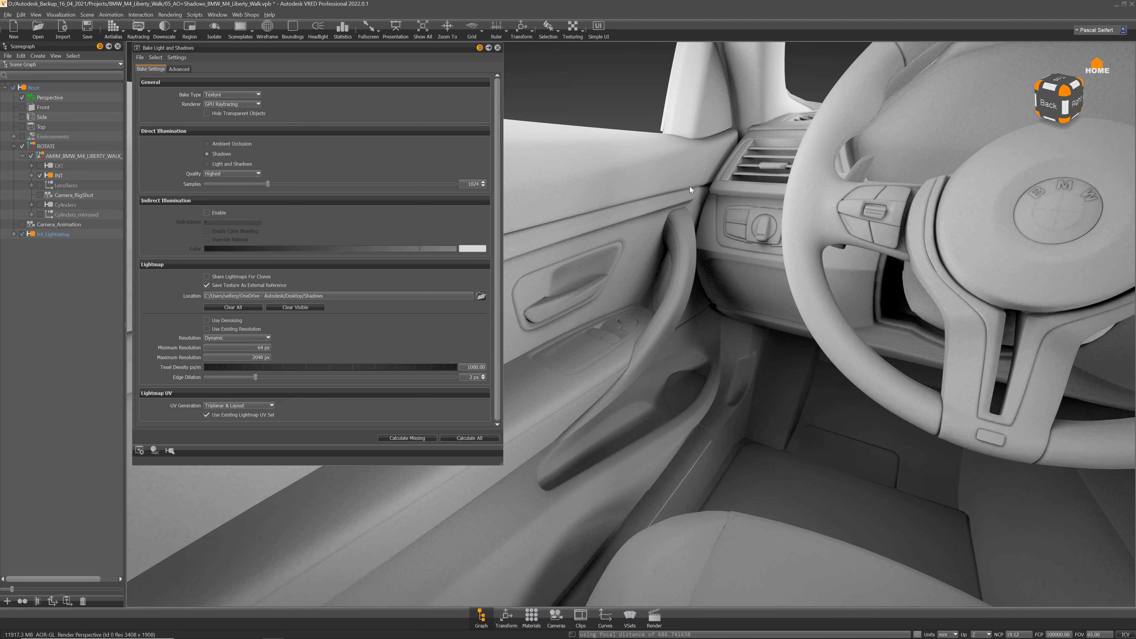
mouse_move(691, 311)
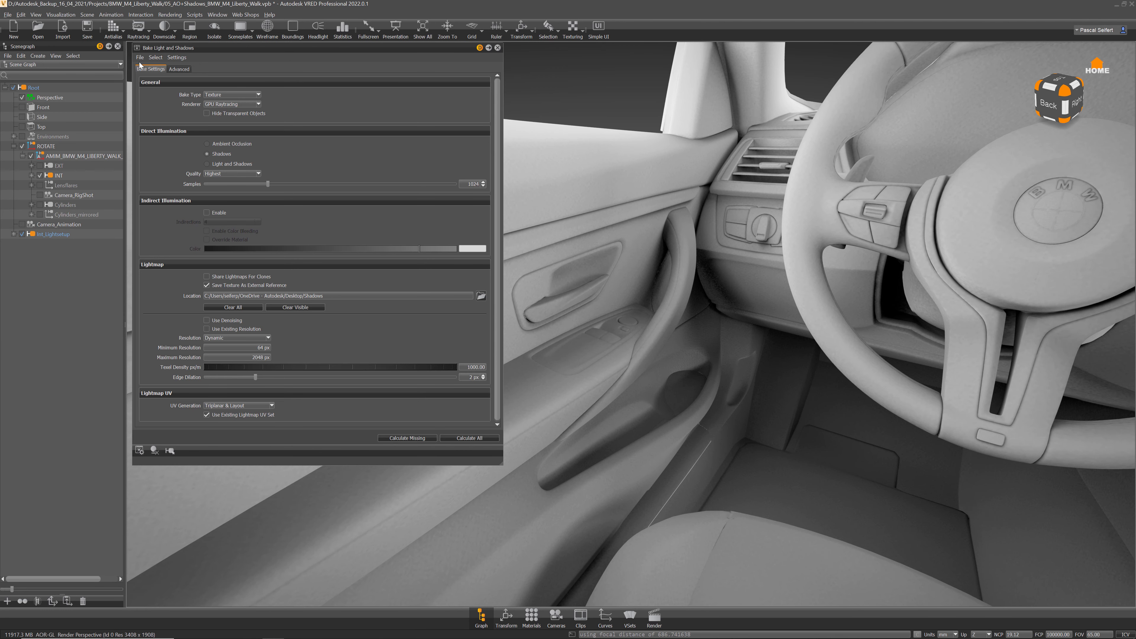
Step: Repath the interior's baked lightmaps to the AO folder on the Desktop
left_click(155, 58)
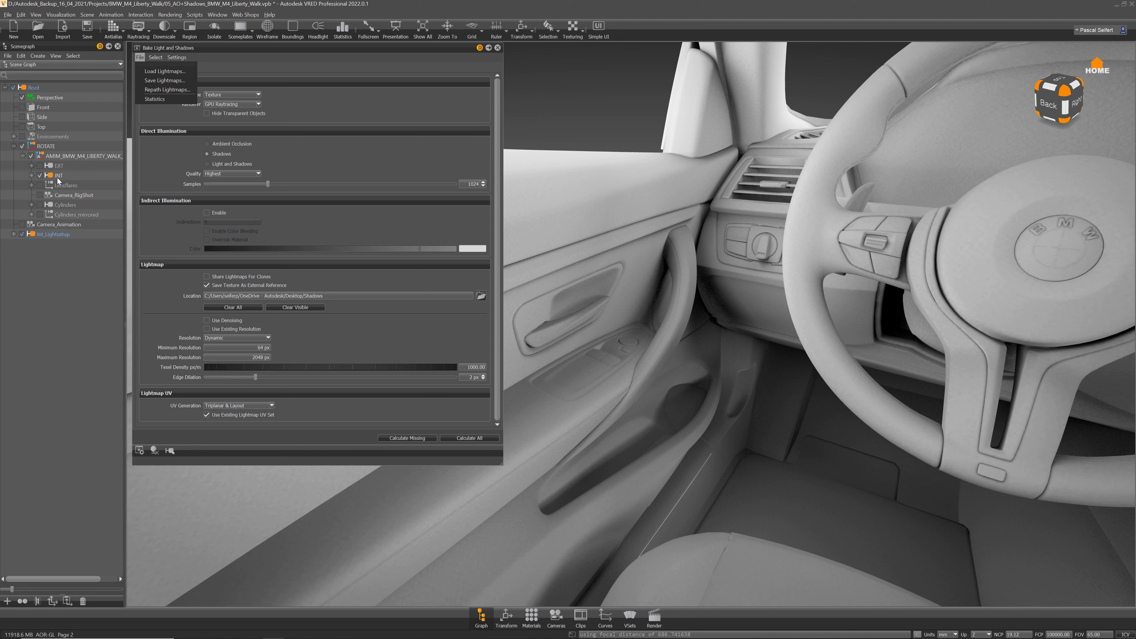
left_click(267, 29)
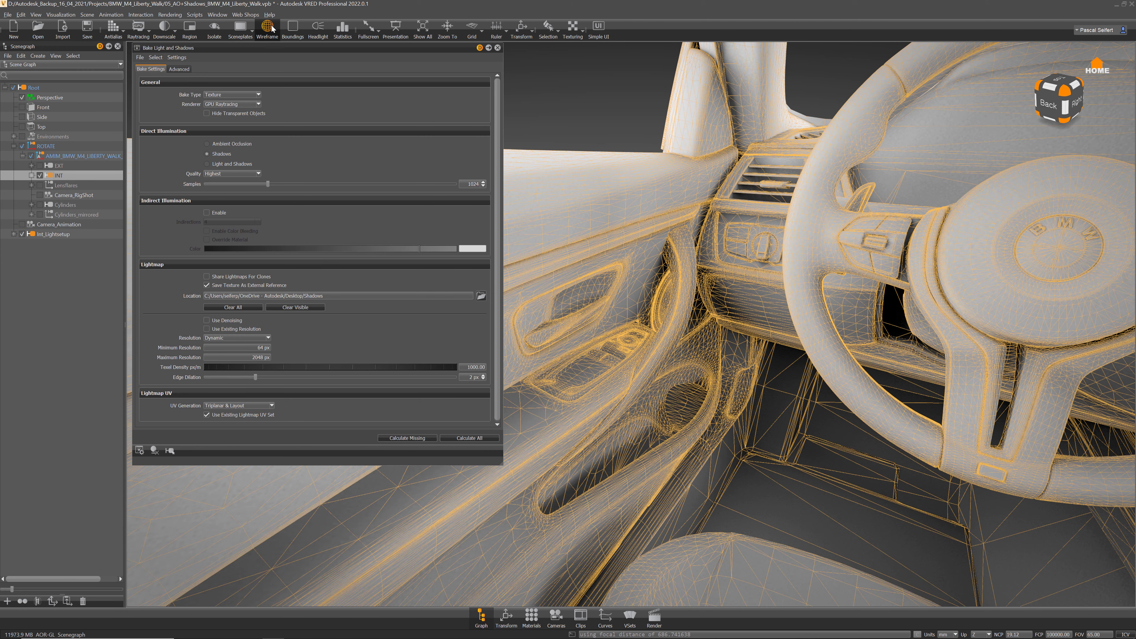
left_click(139, 58)
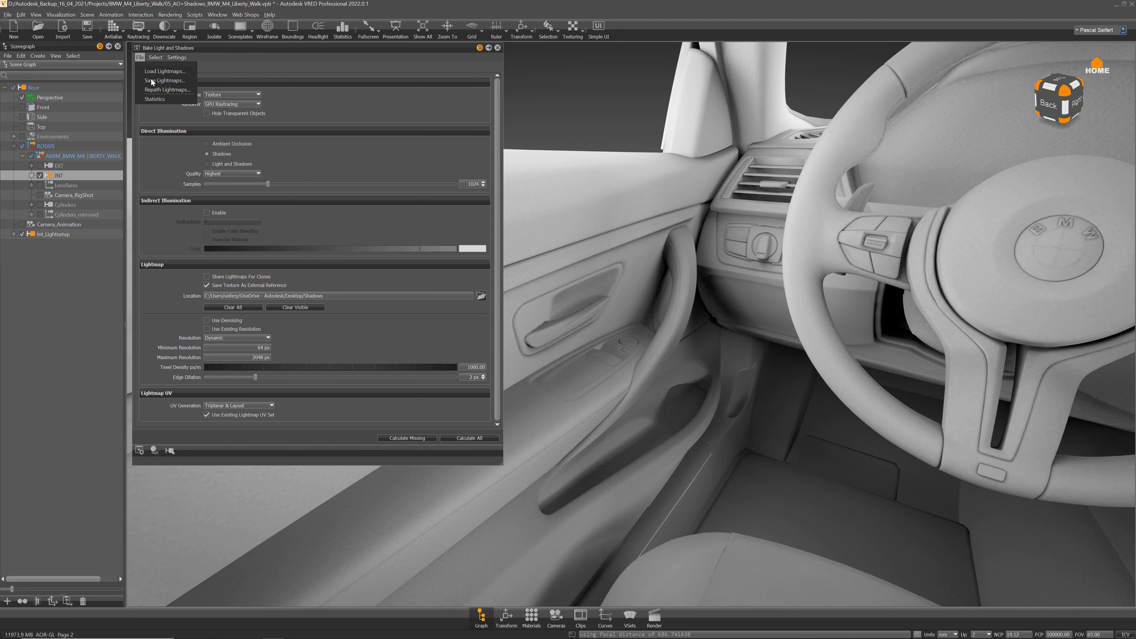
left_click(168, 90)
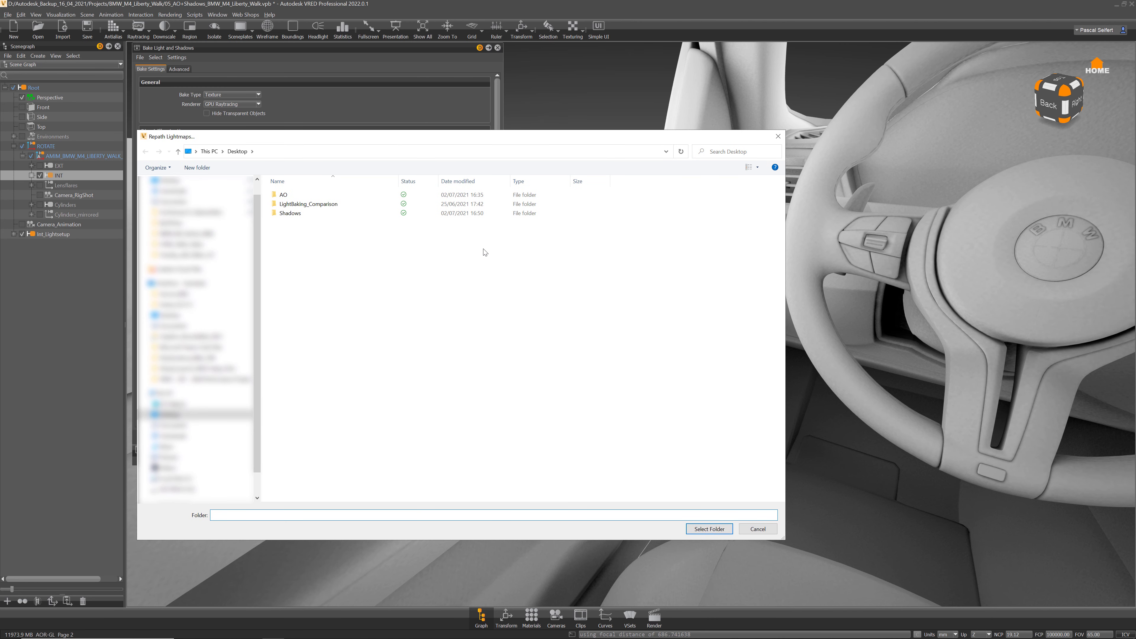
left_click(284, 194)
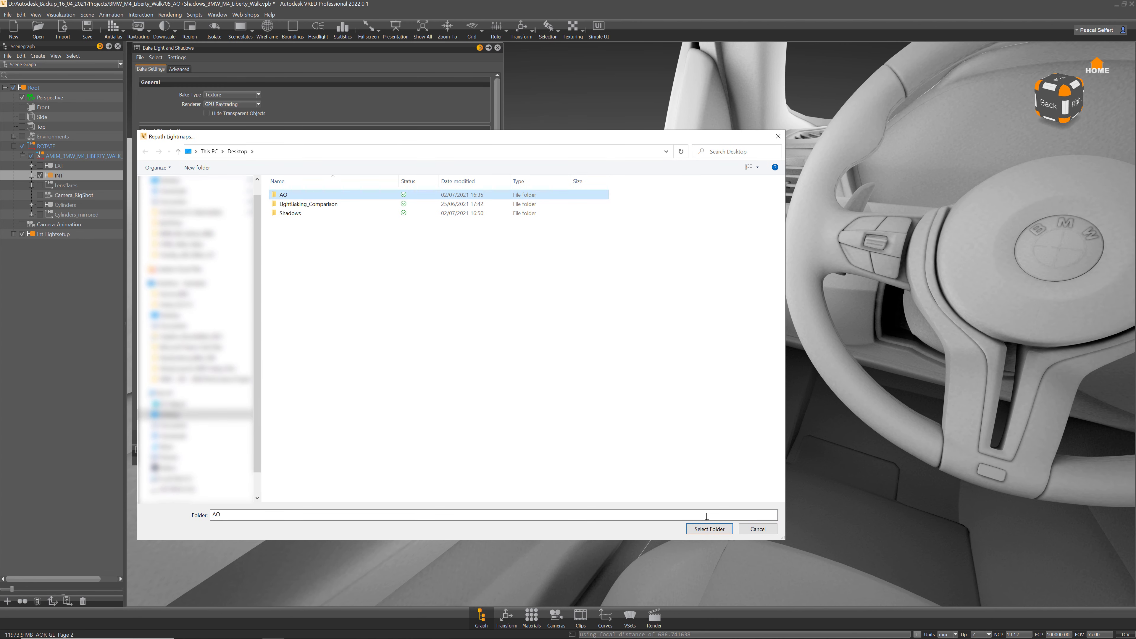
left_click(708, 528)
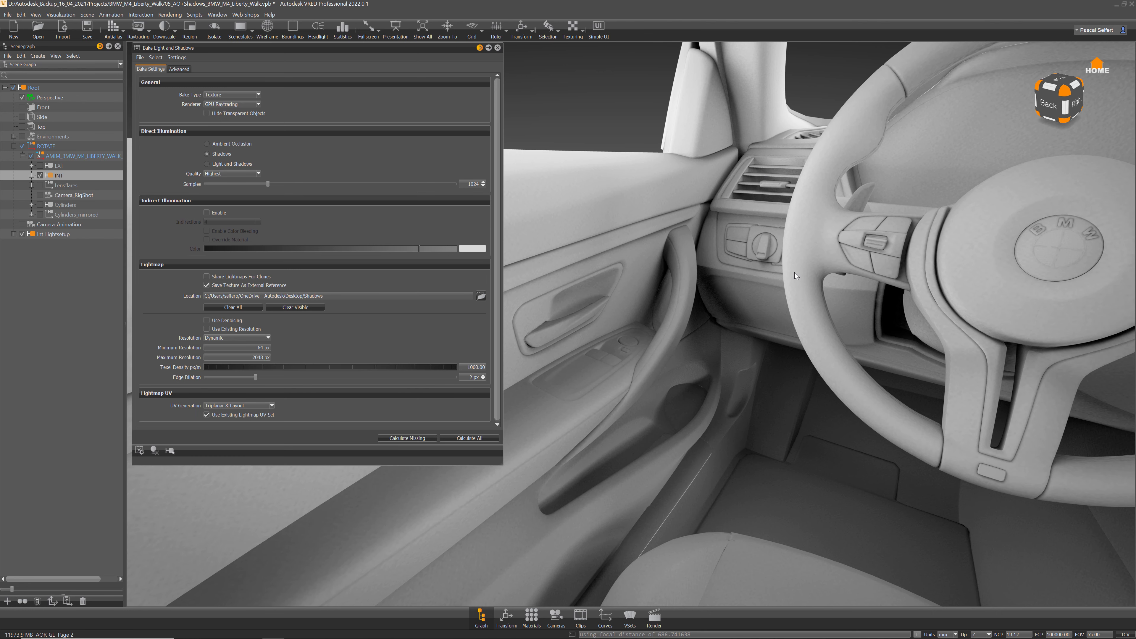
mouse_move(794, 283)
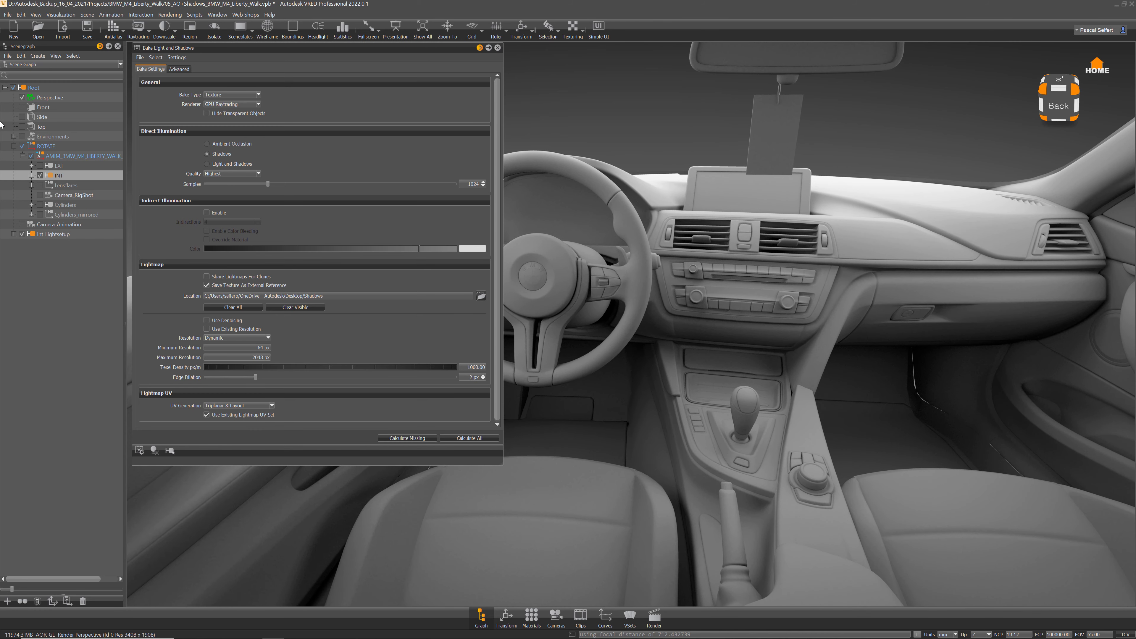
Step: Repath the interior's baked lightmaps back to the Shadows folder on the Desktop
left_click(140, 57)
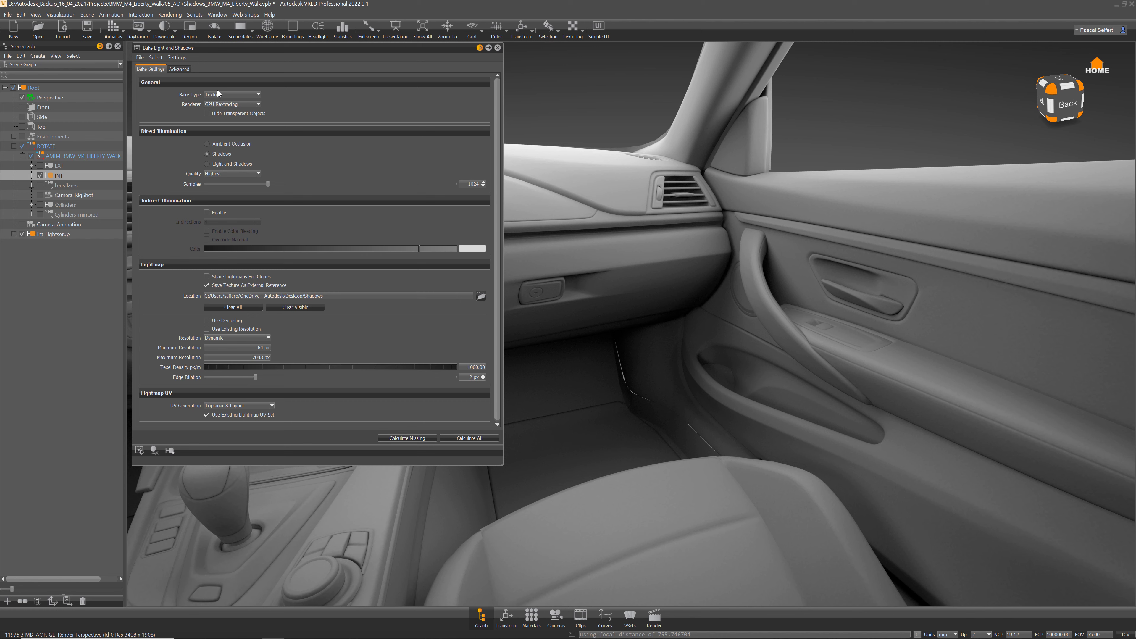
left_click(140, 57)
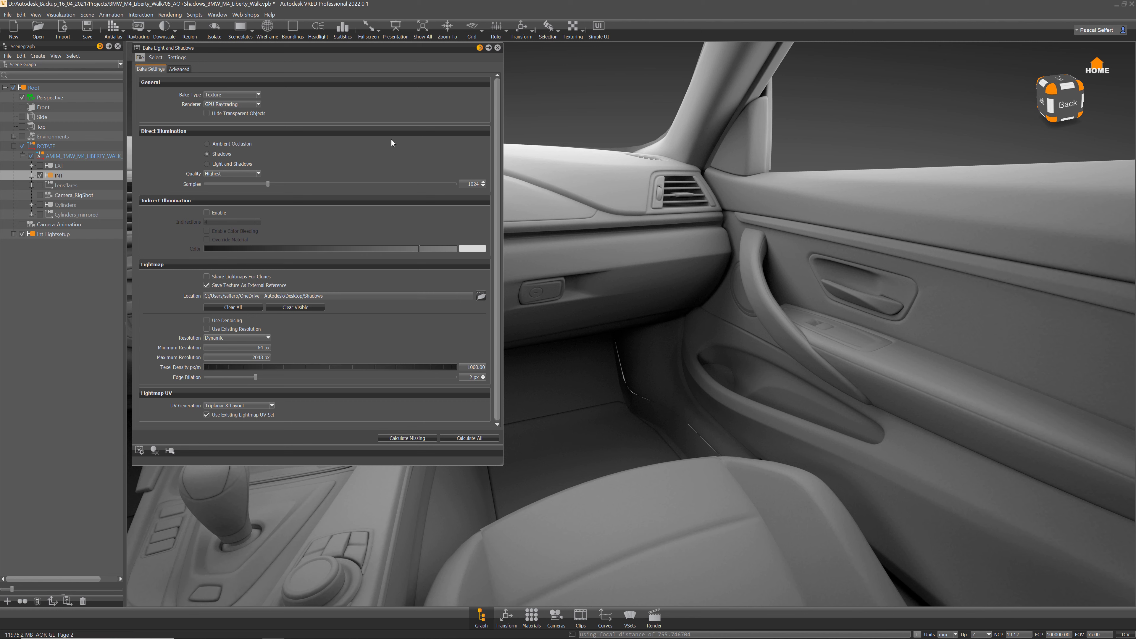
left_click(481, 296)
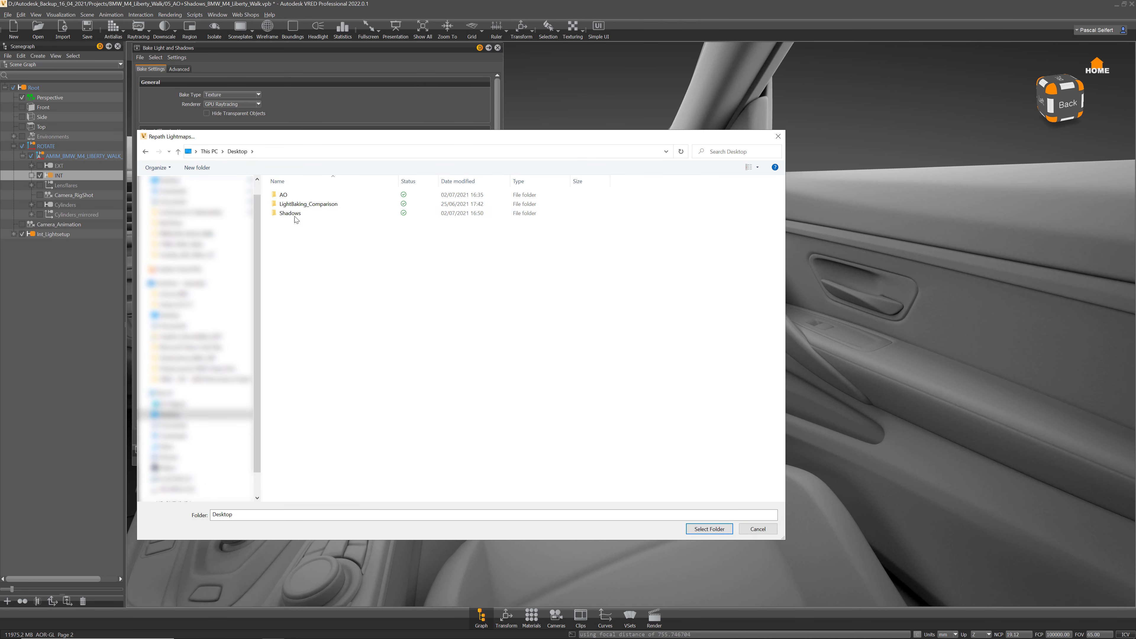
left_click(290, 213)
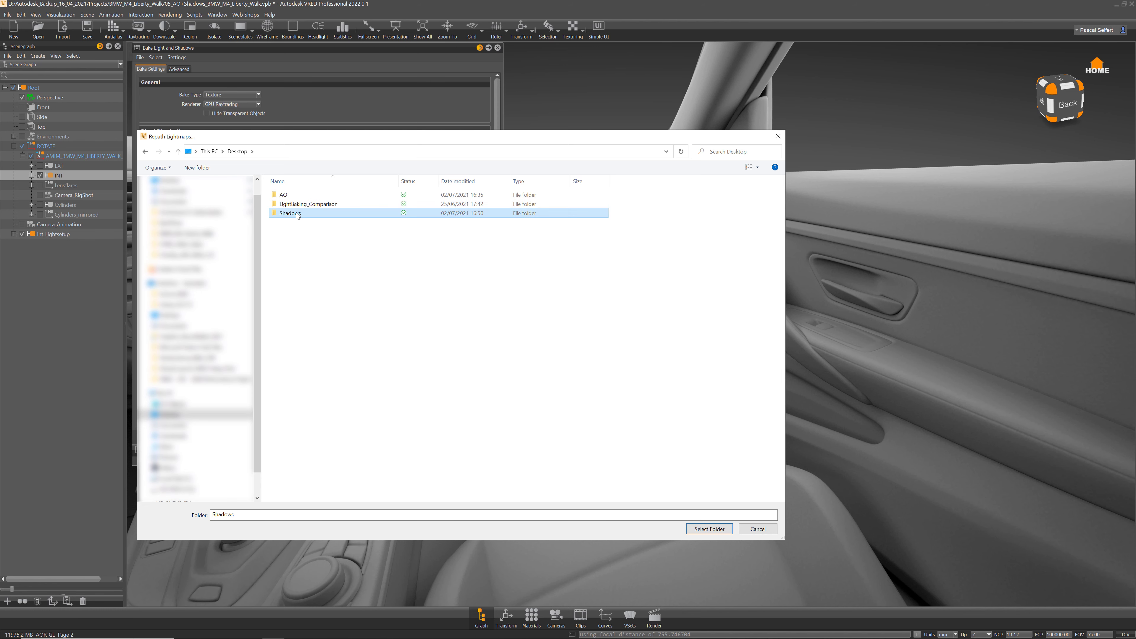
left_click(708, 528)
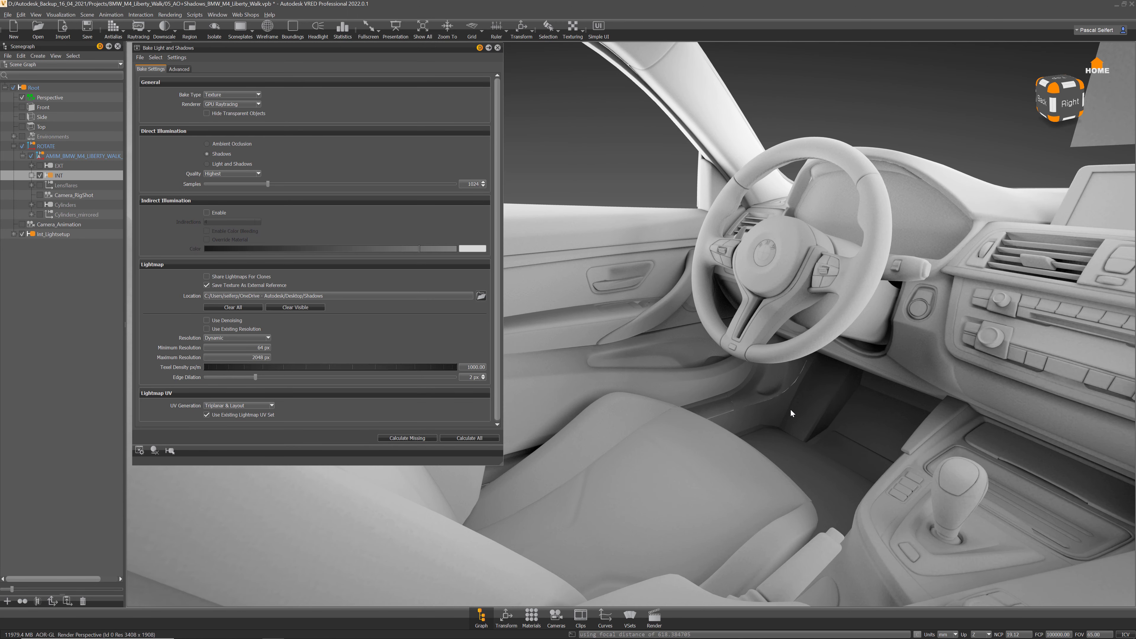
mouse_move(736, 314)
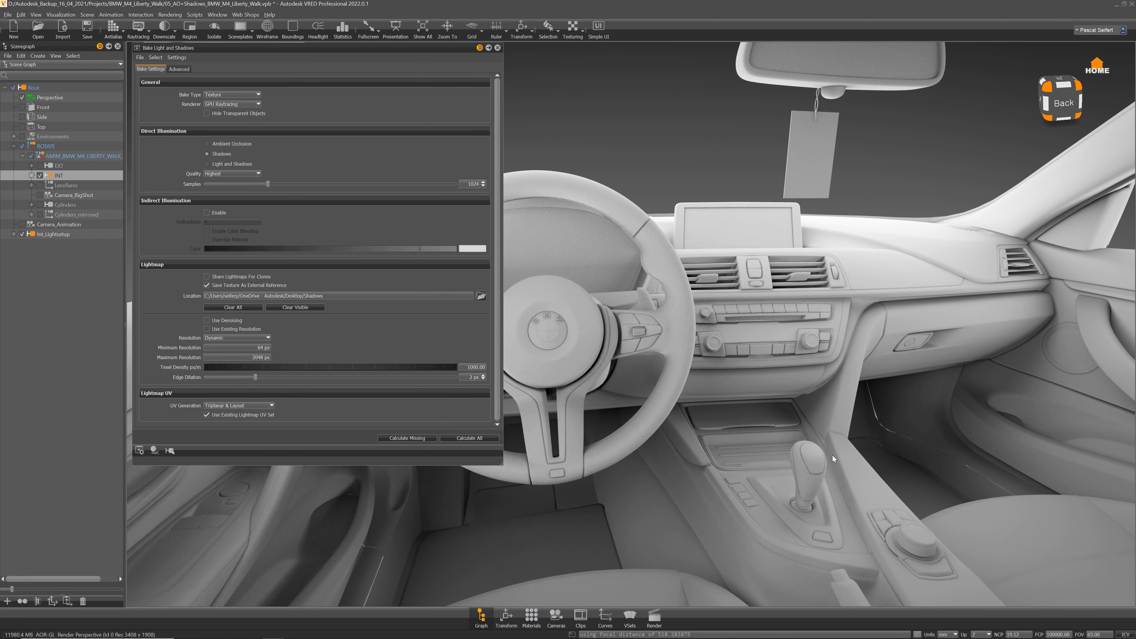
mouse_move(157, 60)
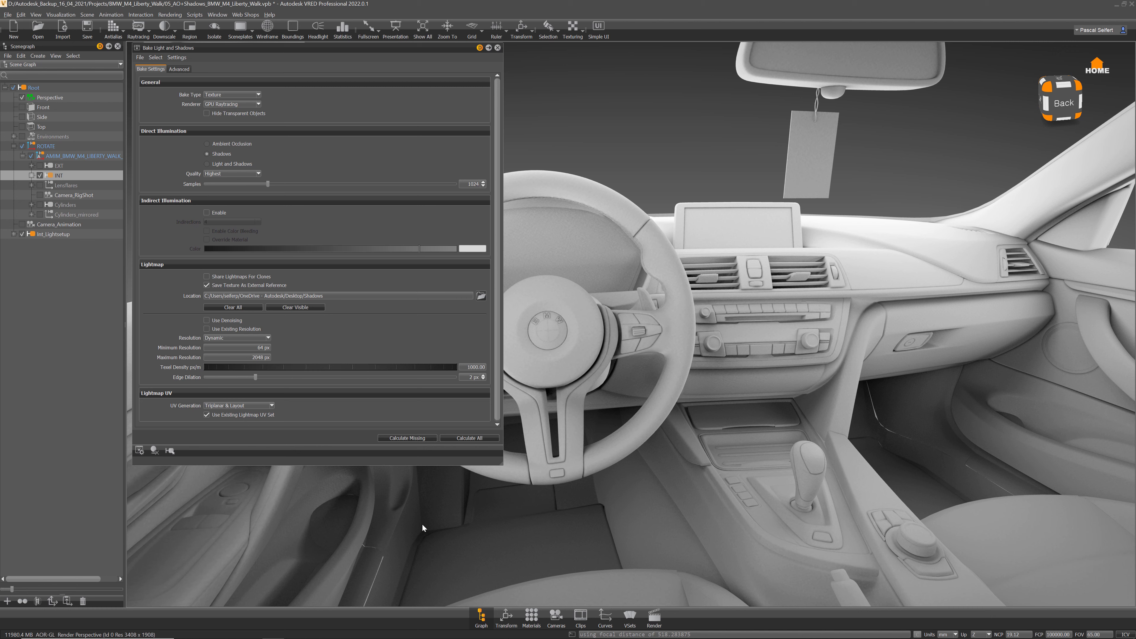
left_click(629, 617)
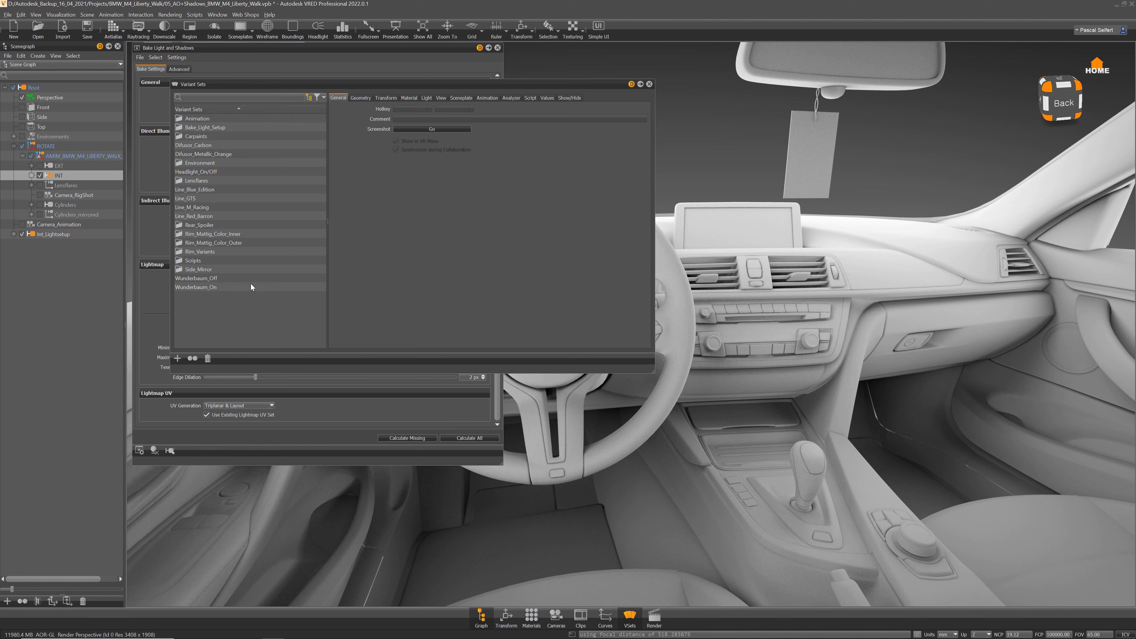
left_click(530, 97)
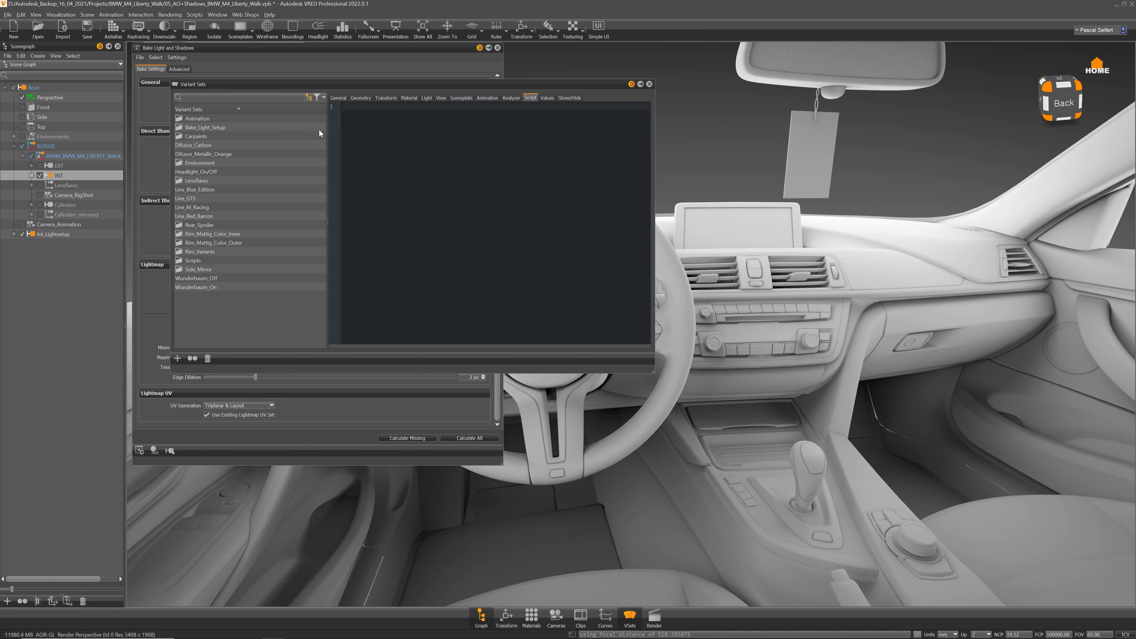
left_click(649, 84)
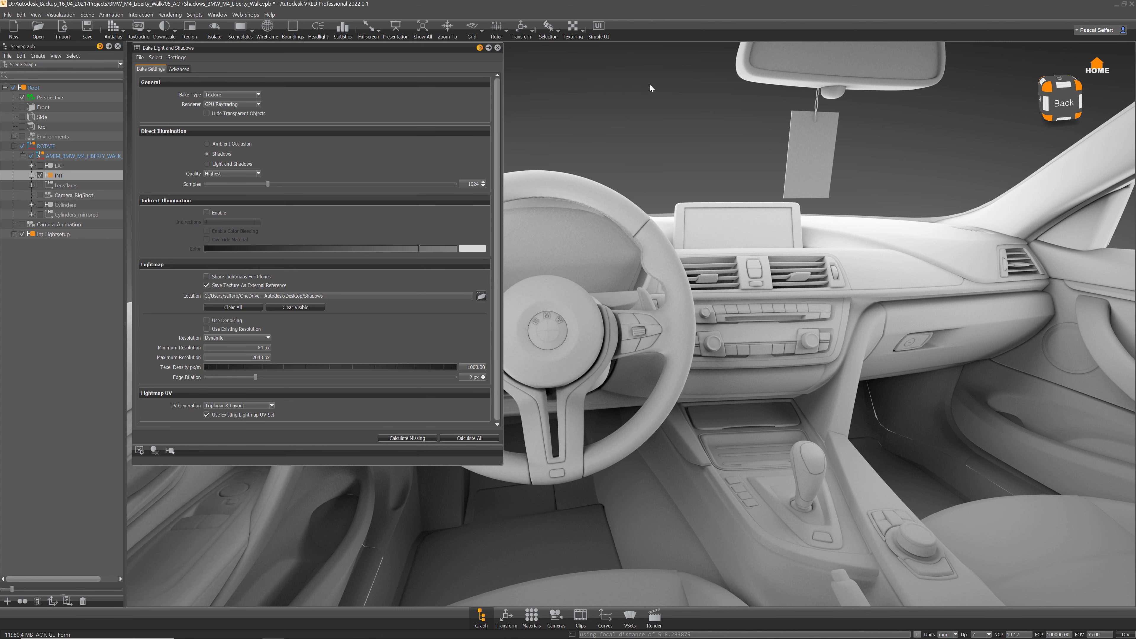